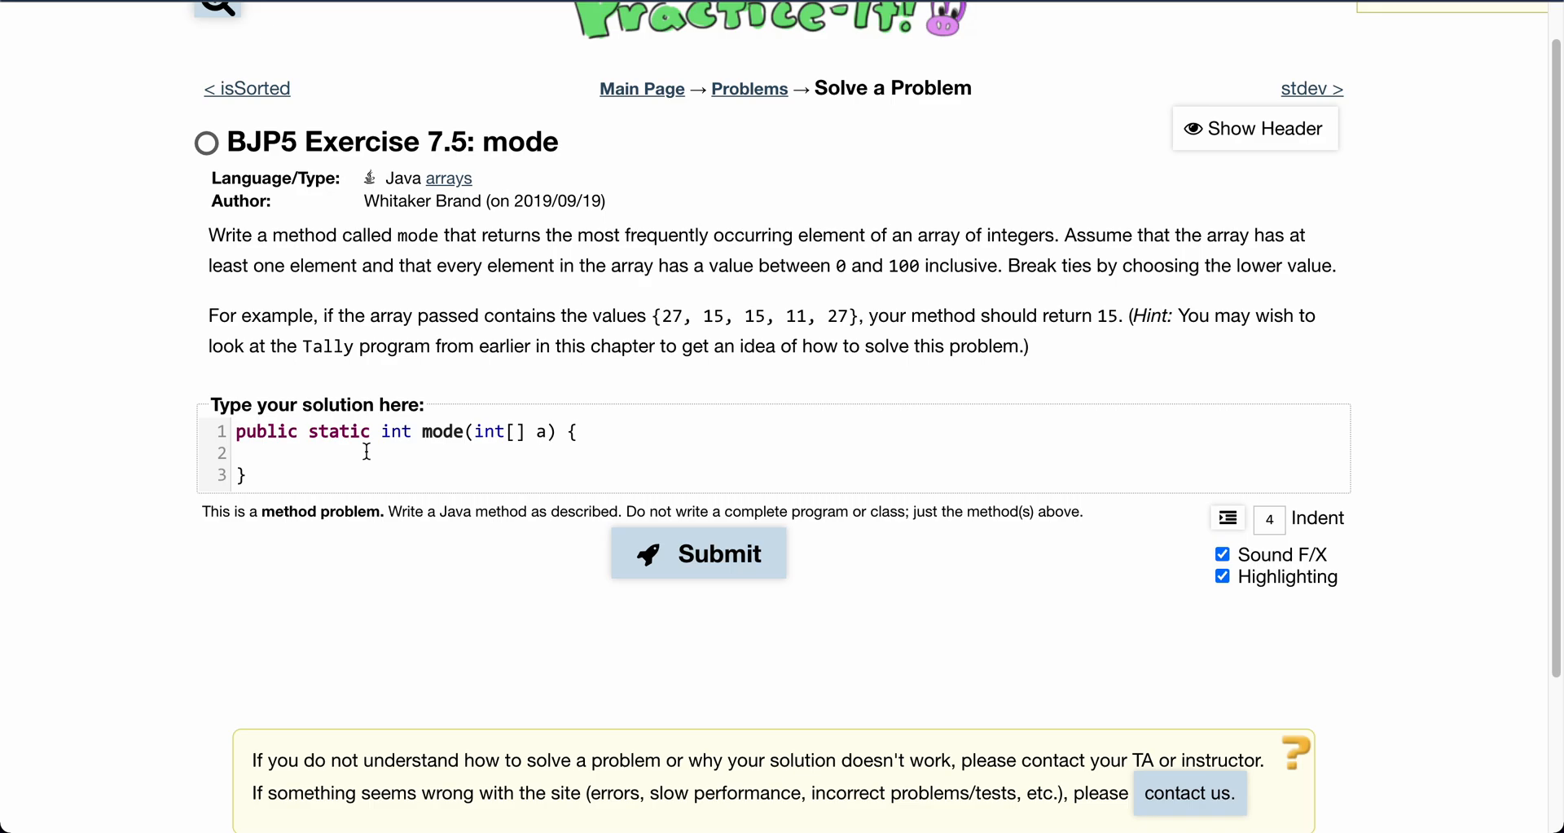
Declare 'int[] count = new int[101];' at the start of the empty mode method body
left_click(277, 453)
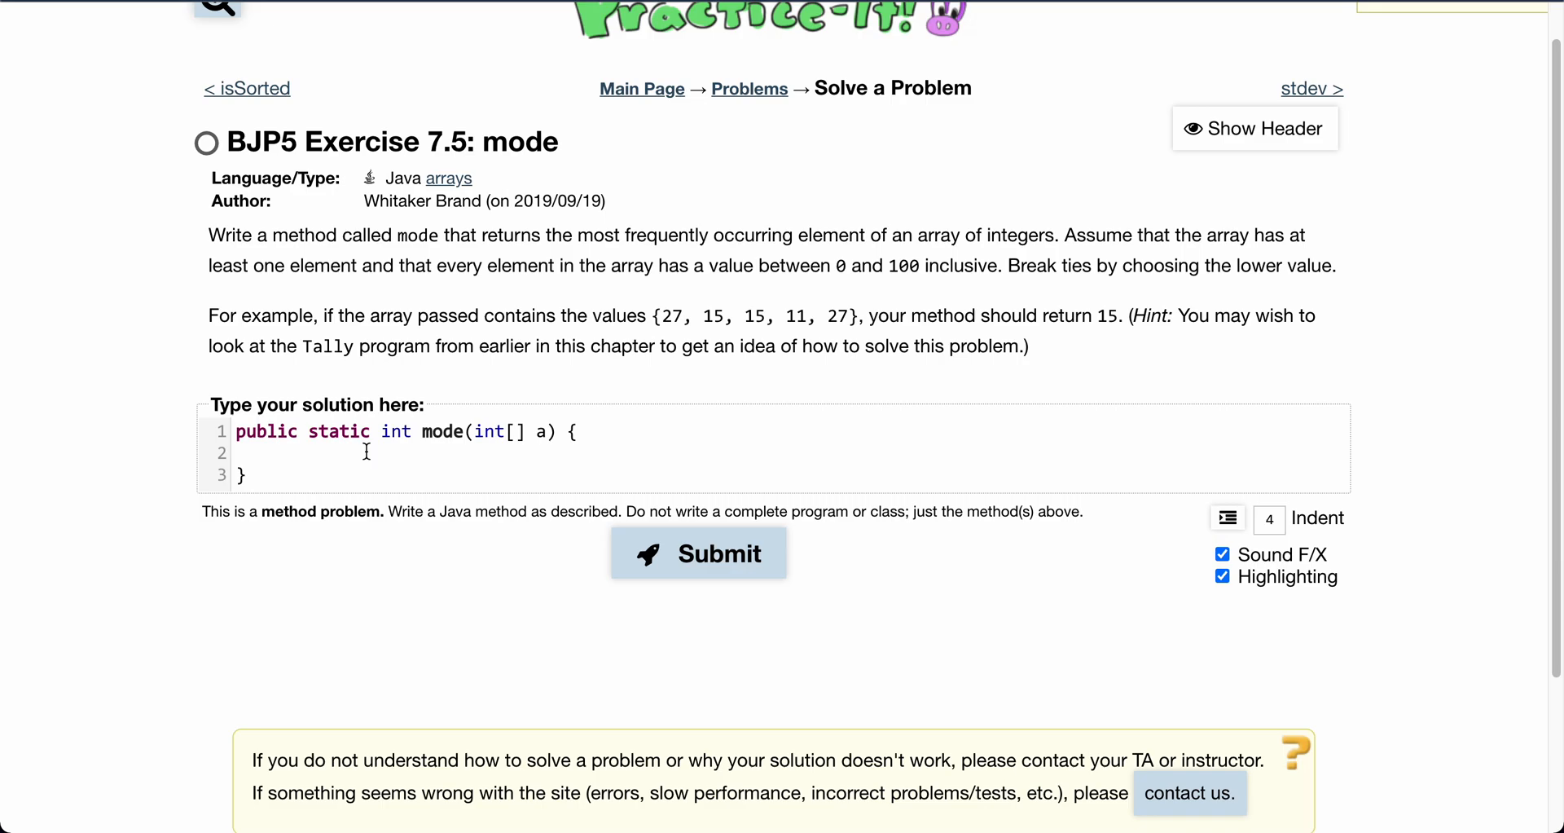
left_click(277, 453)
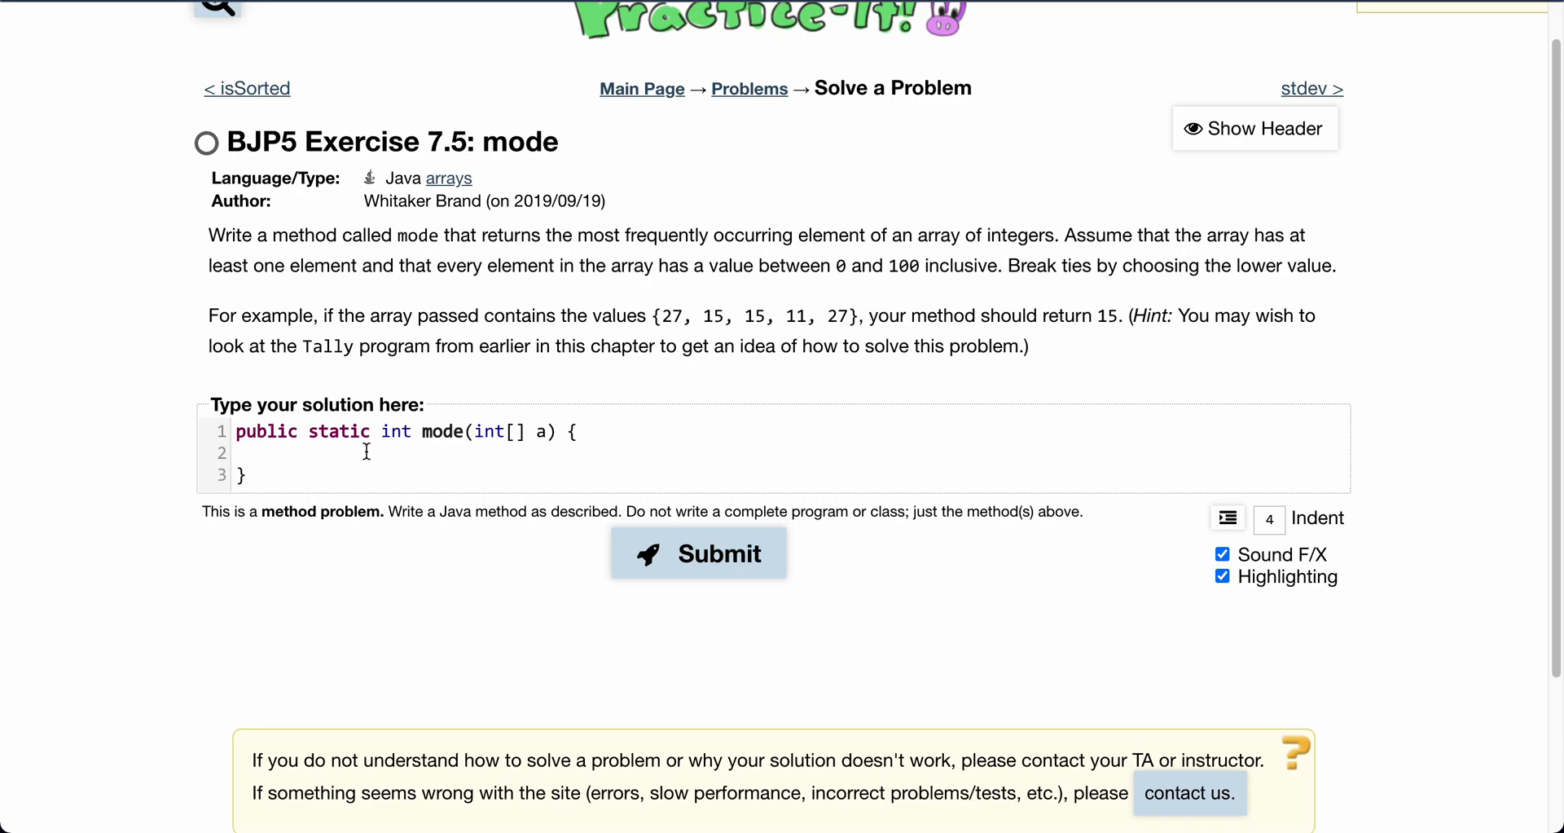
left_click(277, 453)
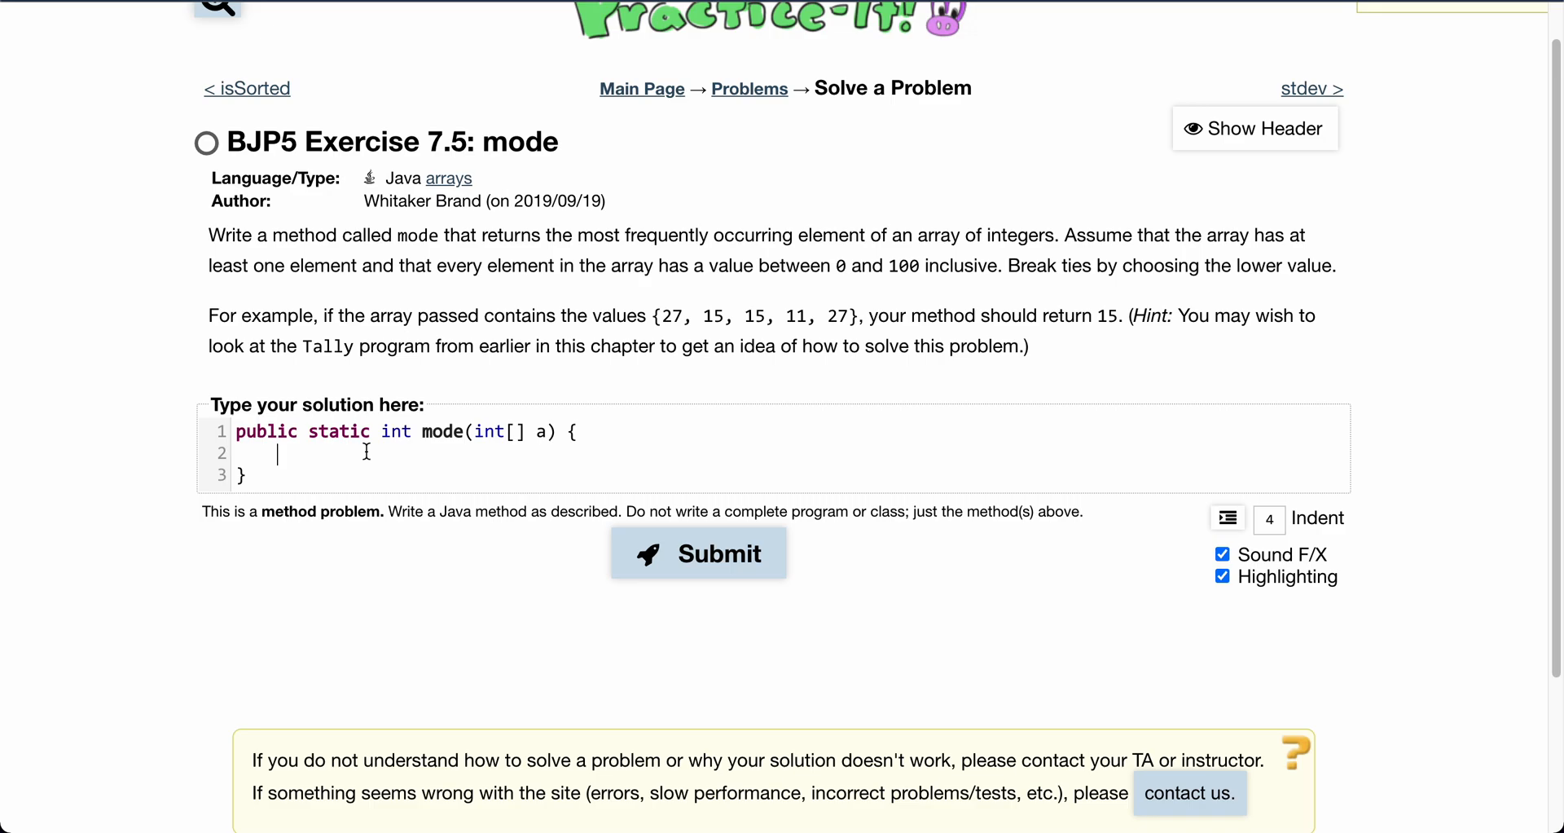
type("int")
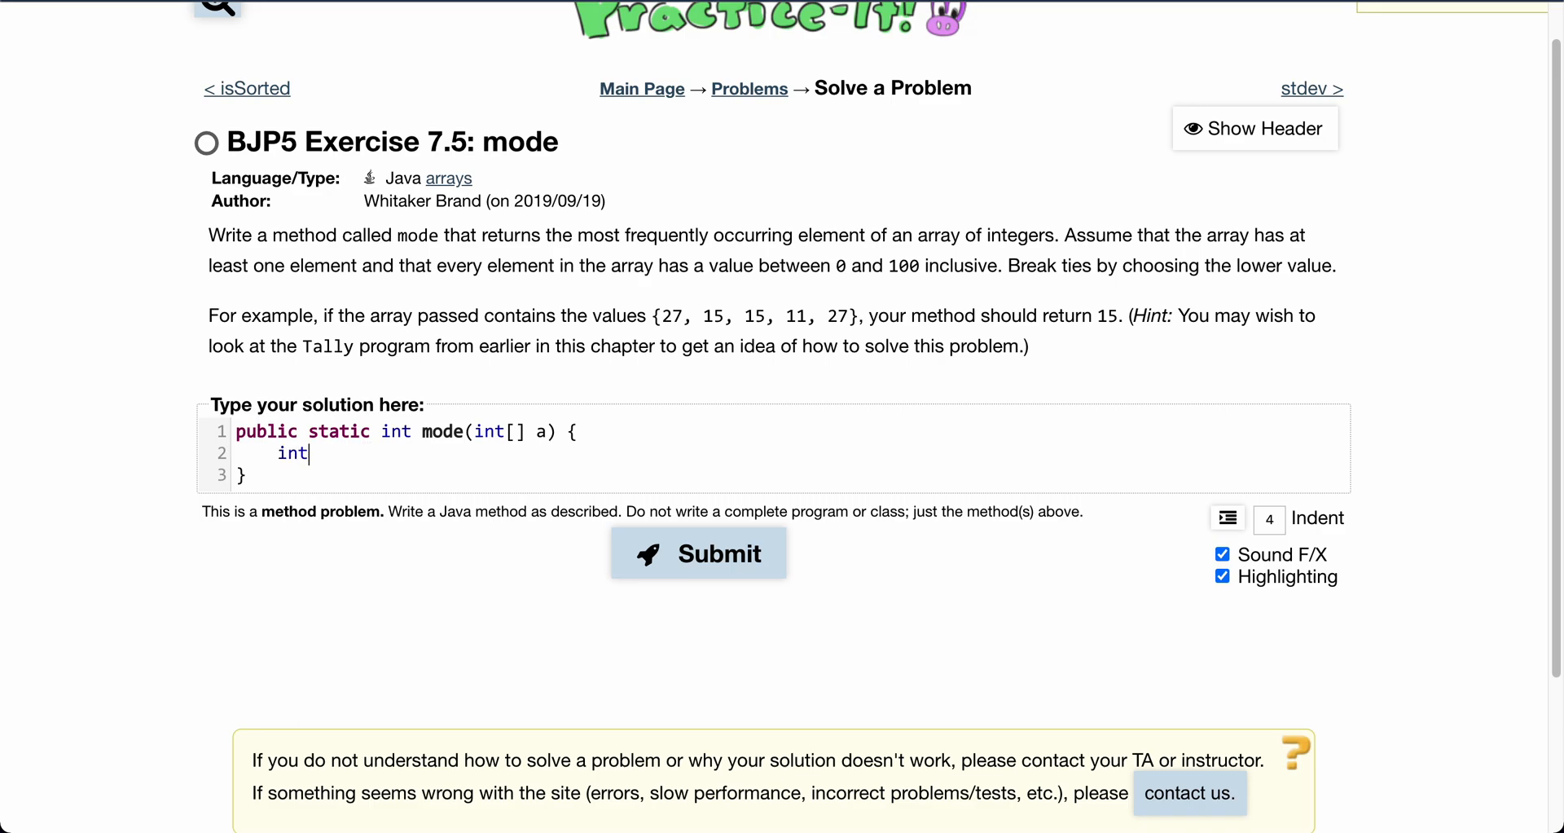
type("[]")
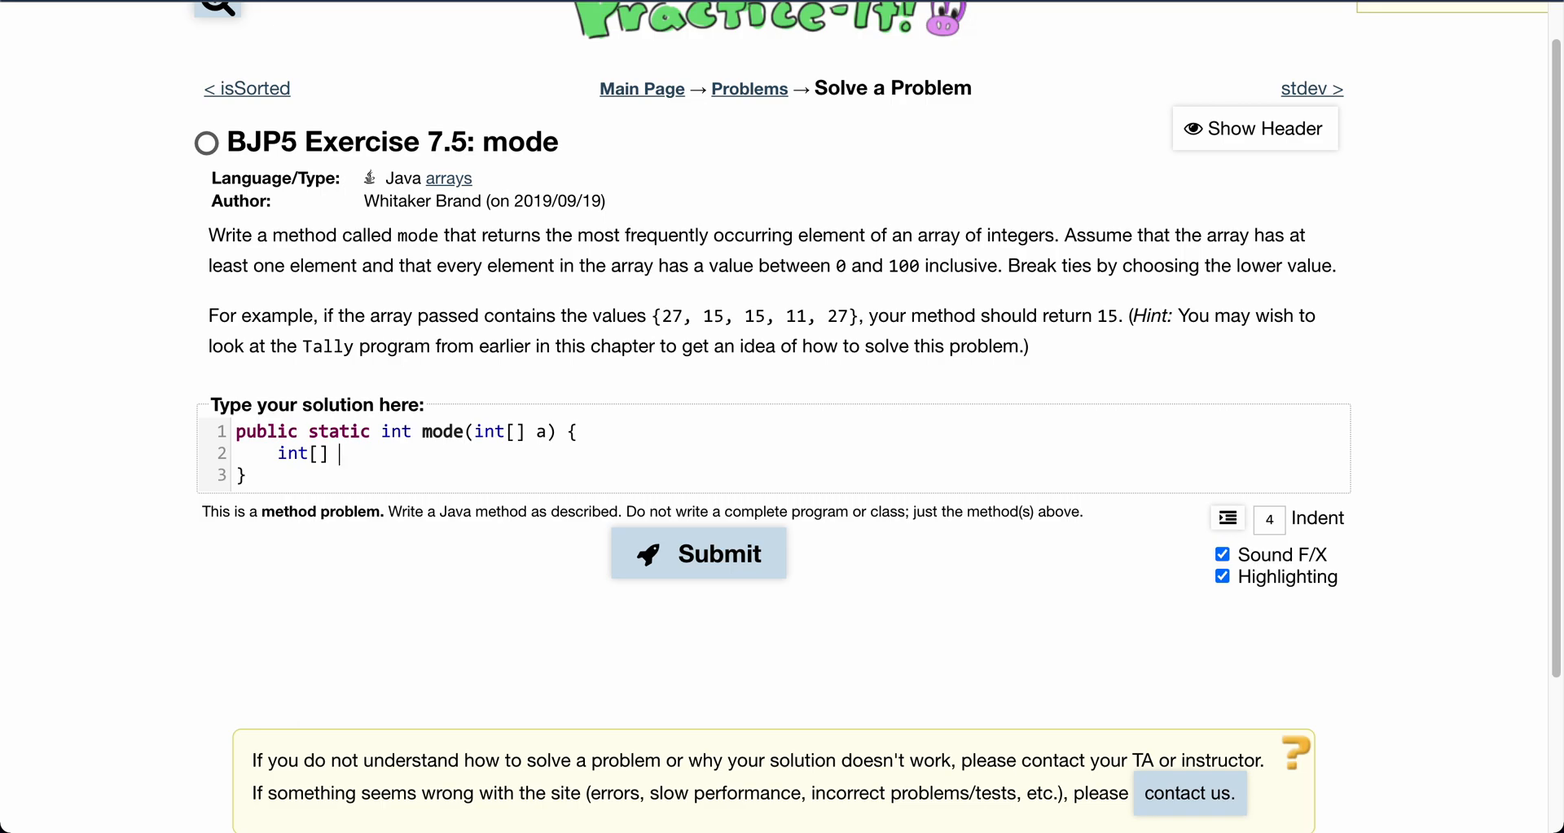
type("count")
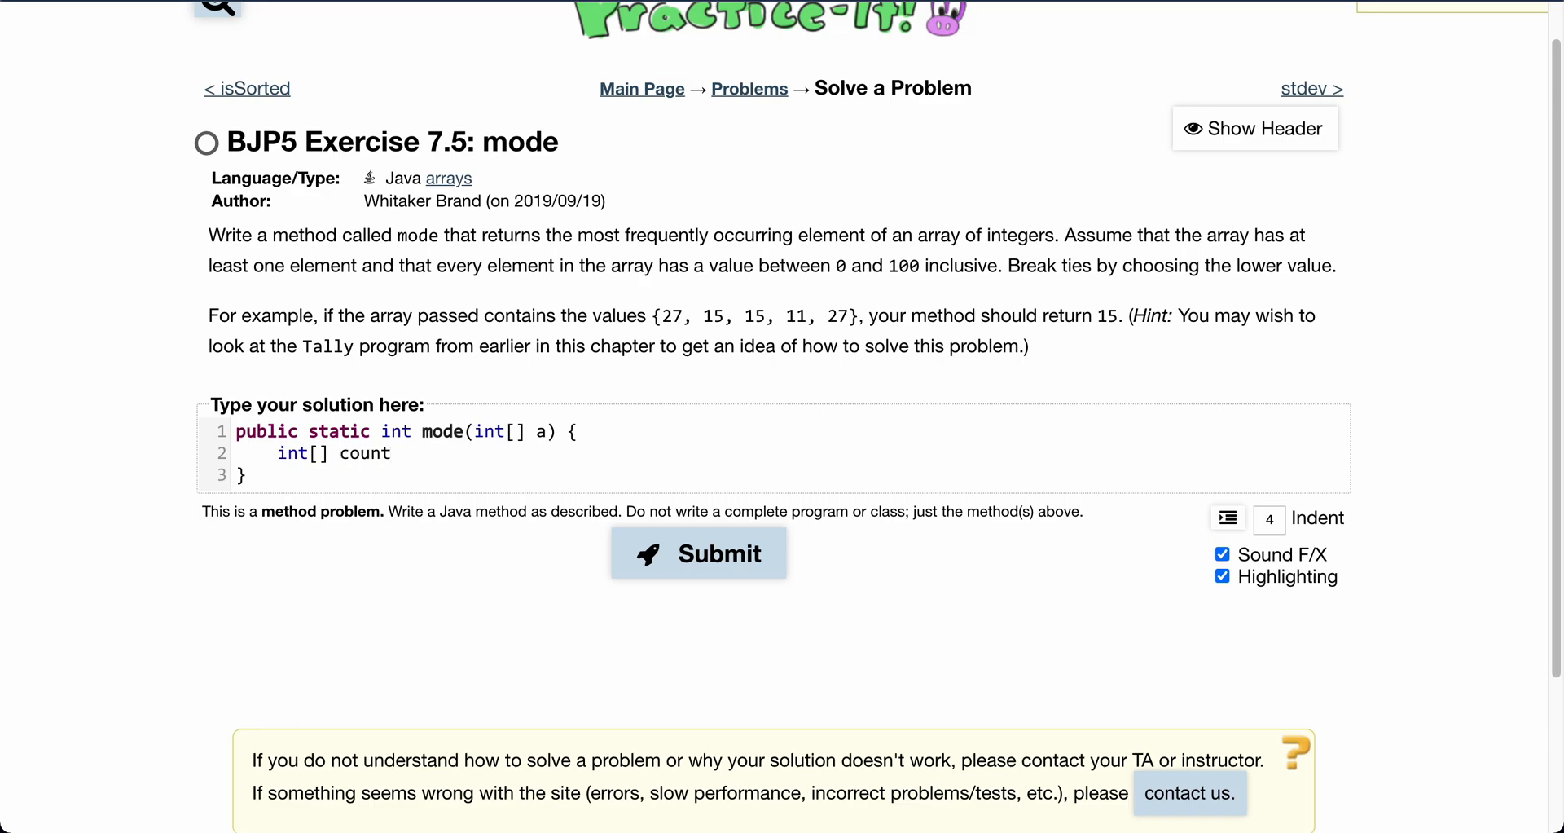
type("= new")
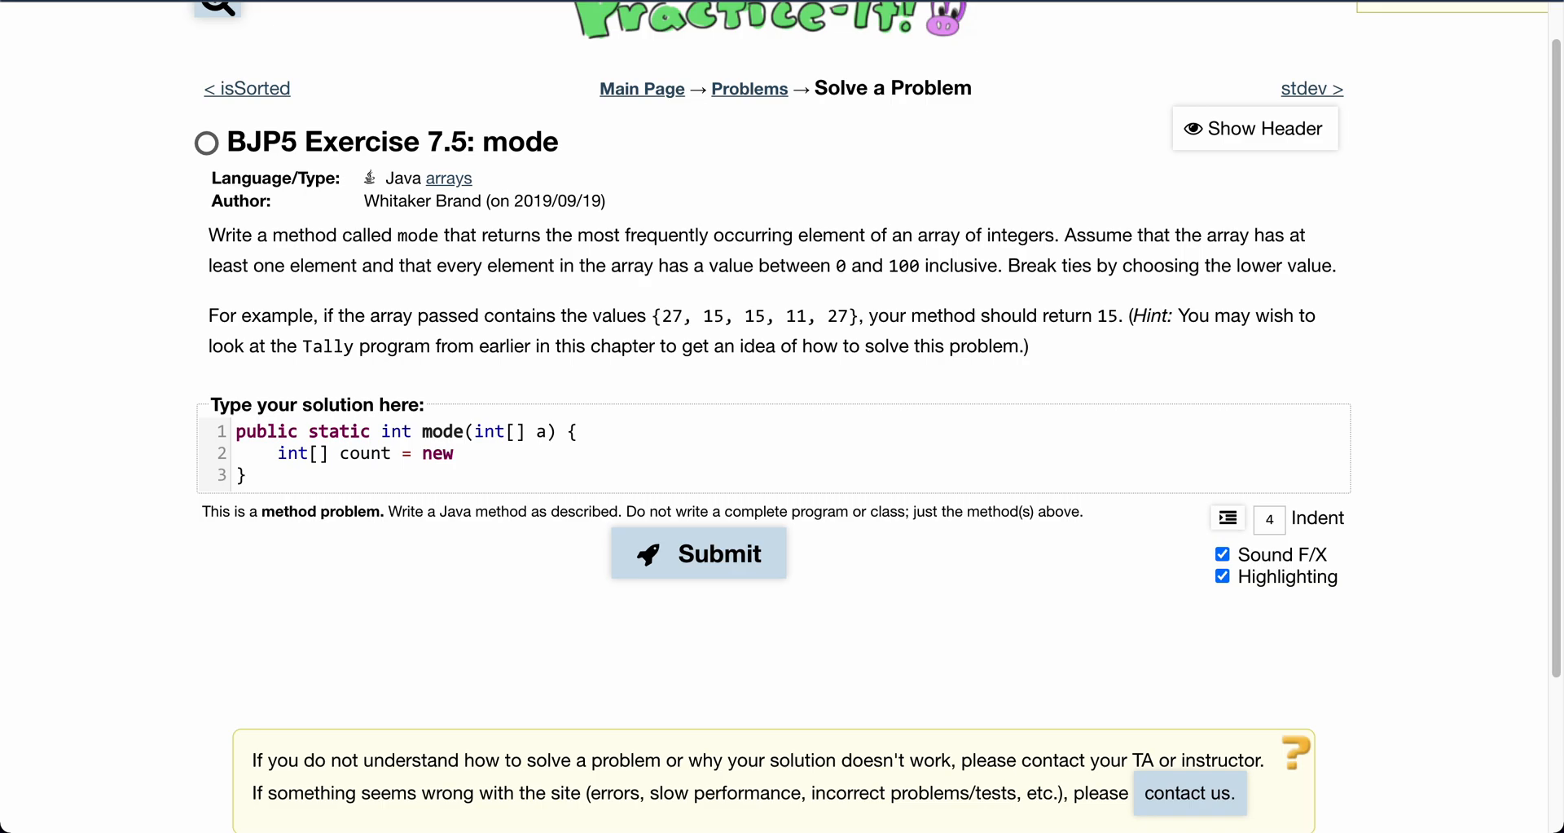
type("int[")
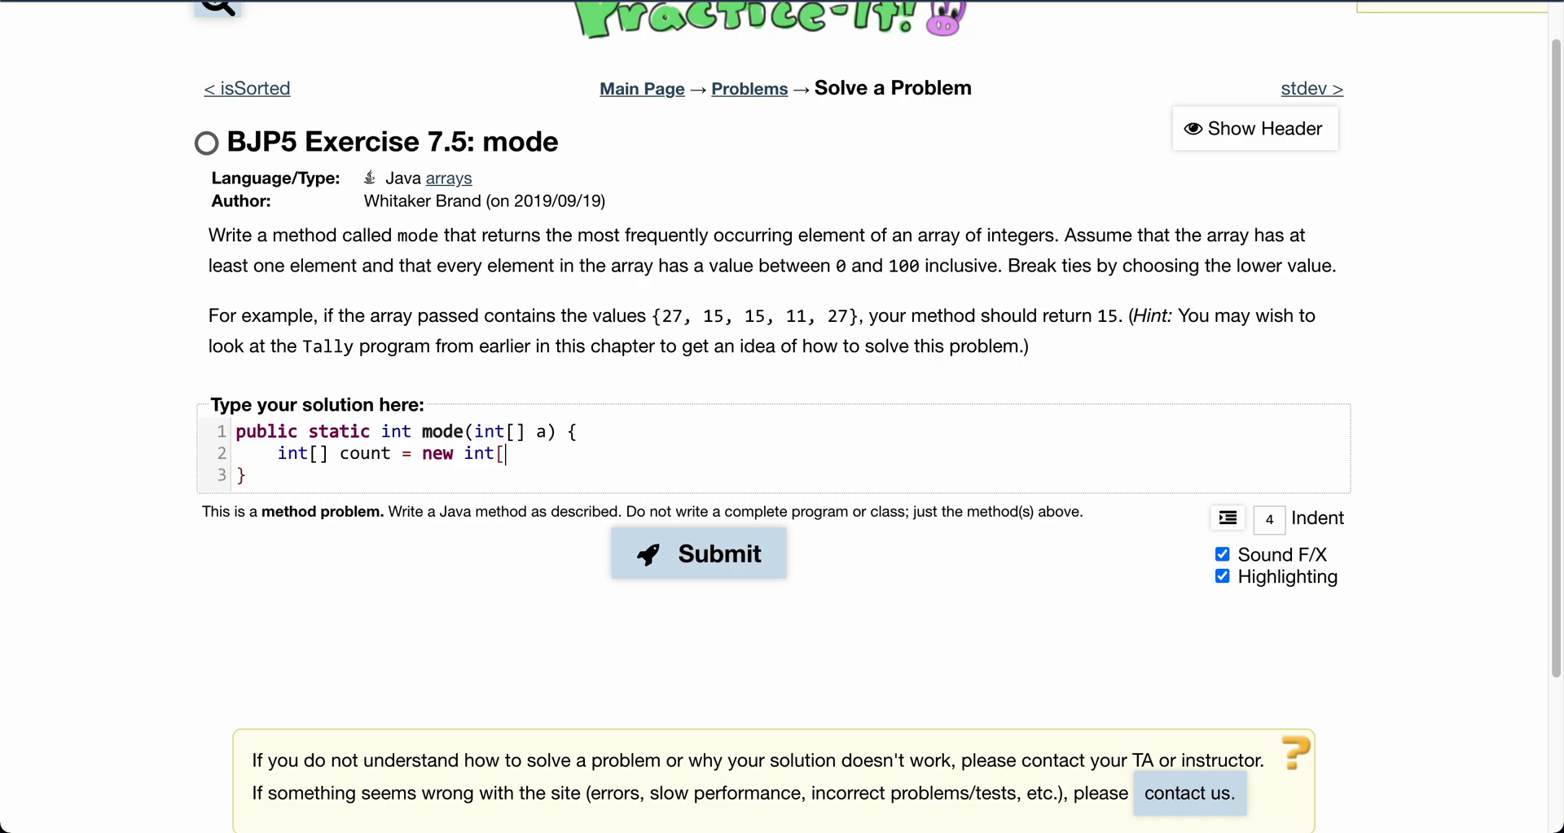
type("101")
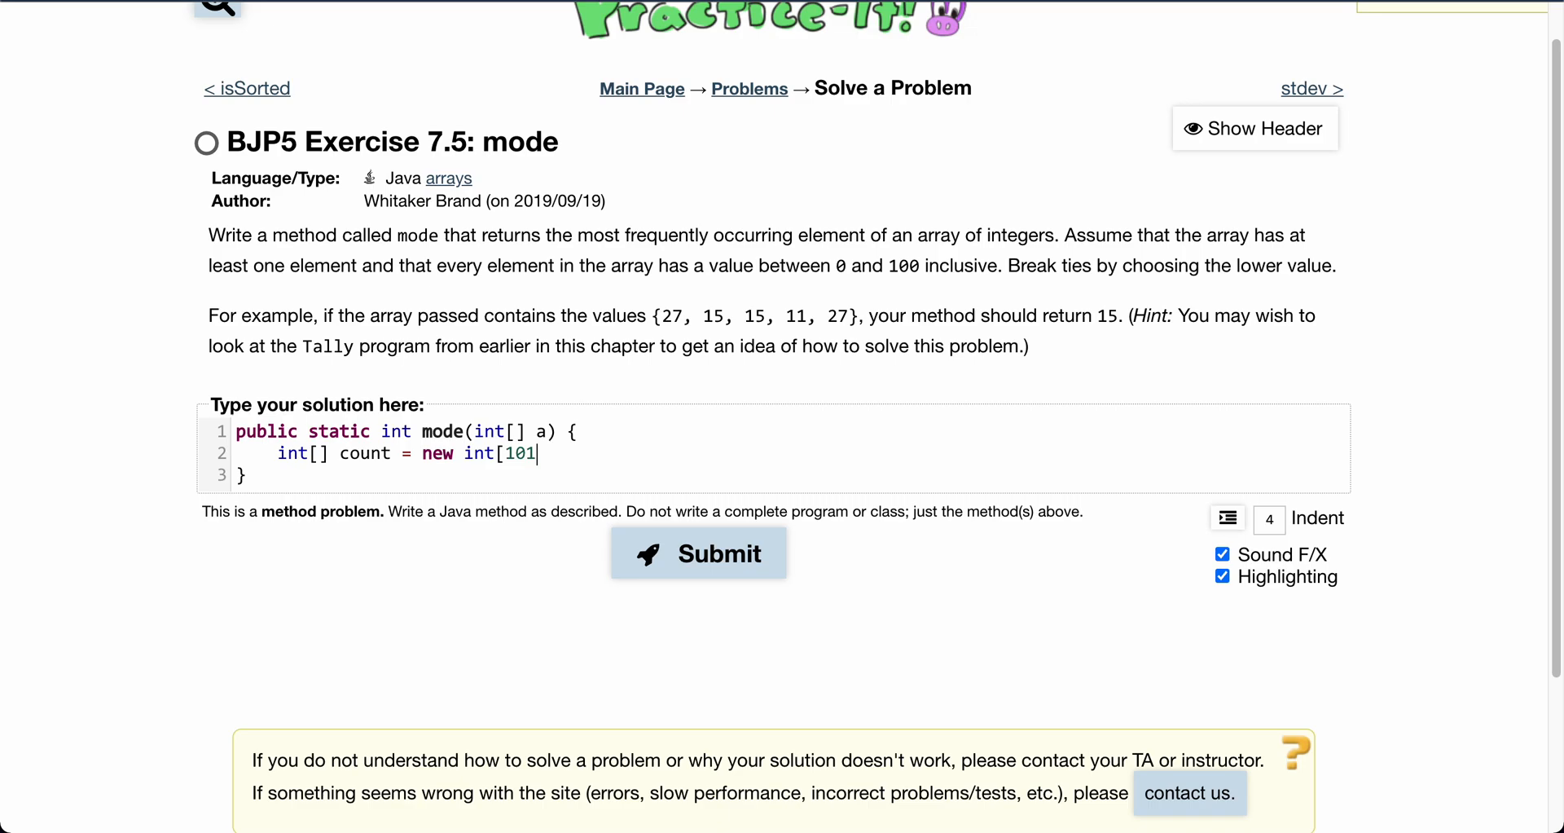
type(";")
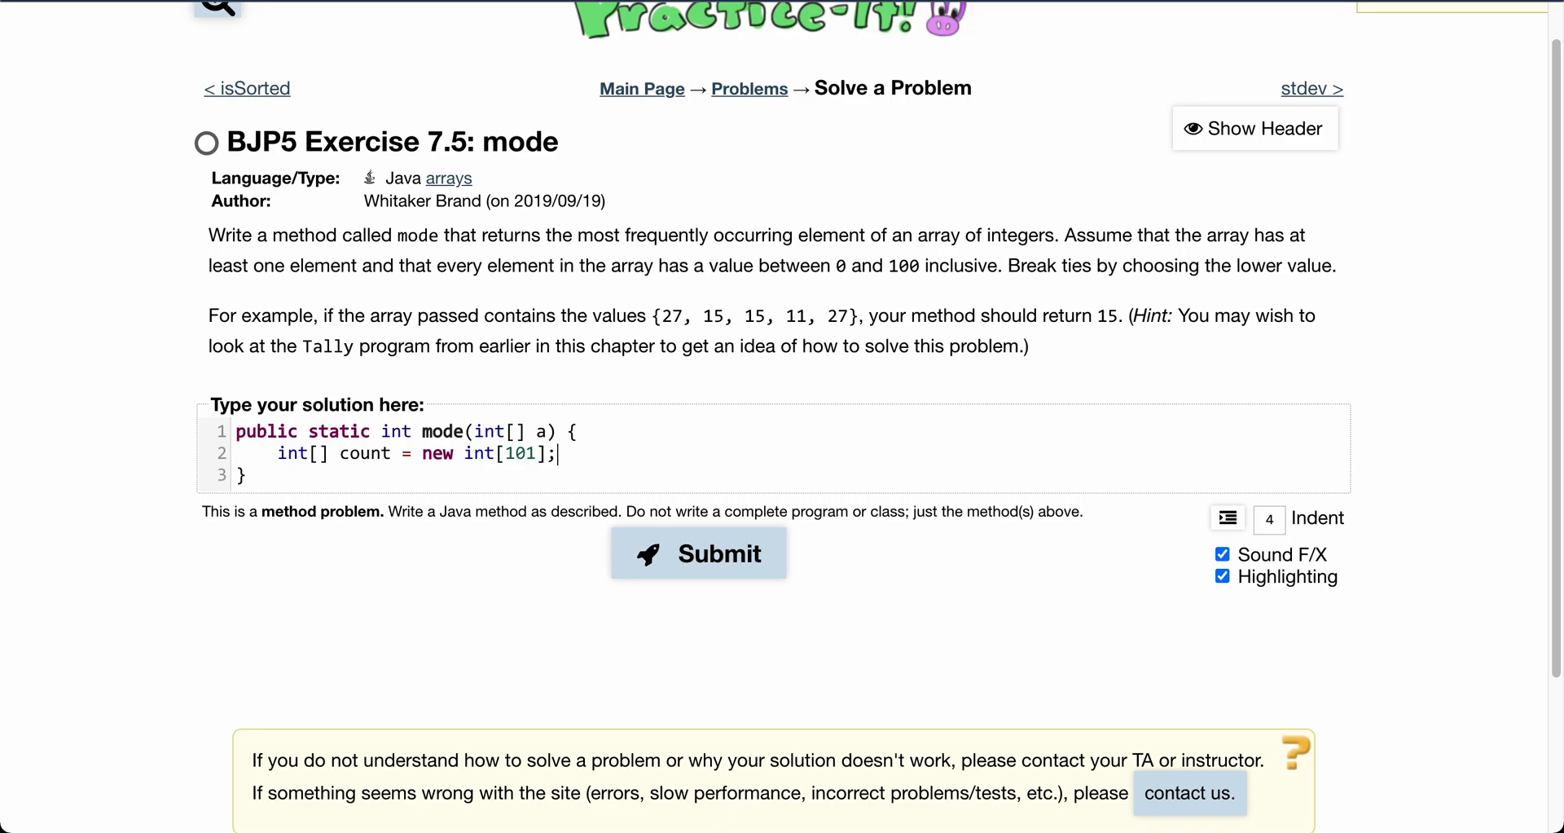
Begin the loop header 'for (int i = 0; i < a.length;', removing the mistyped N
type("for (")
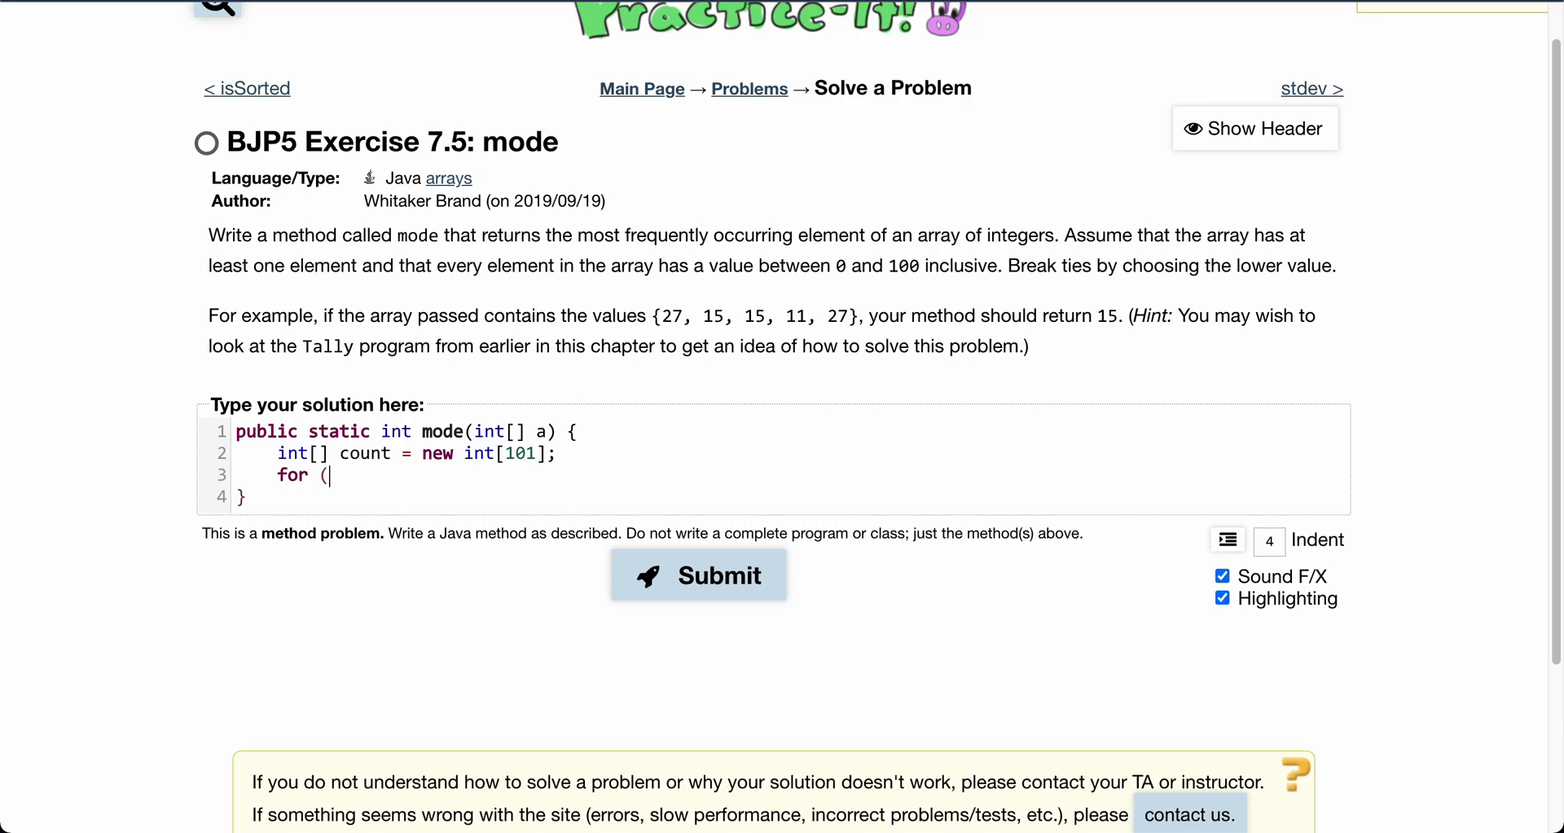
type("int i = 0; i < N; i")
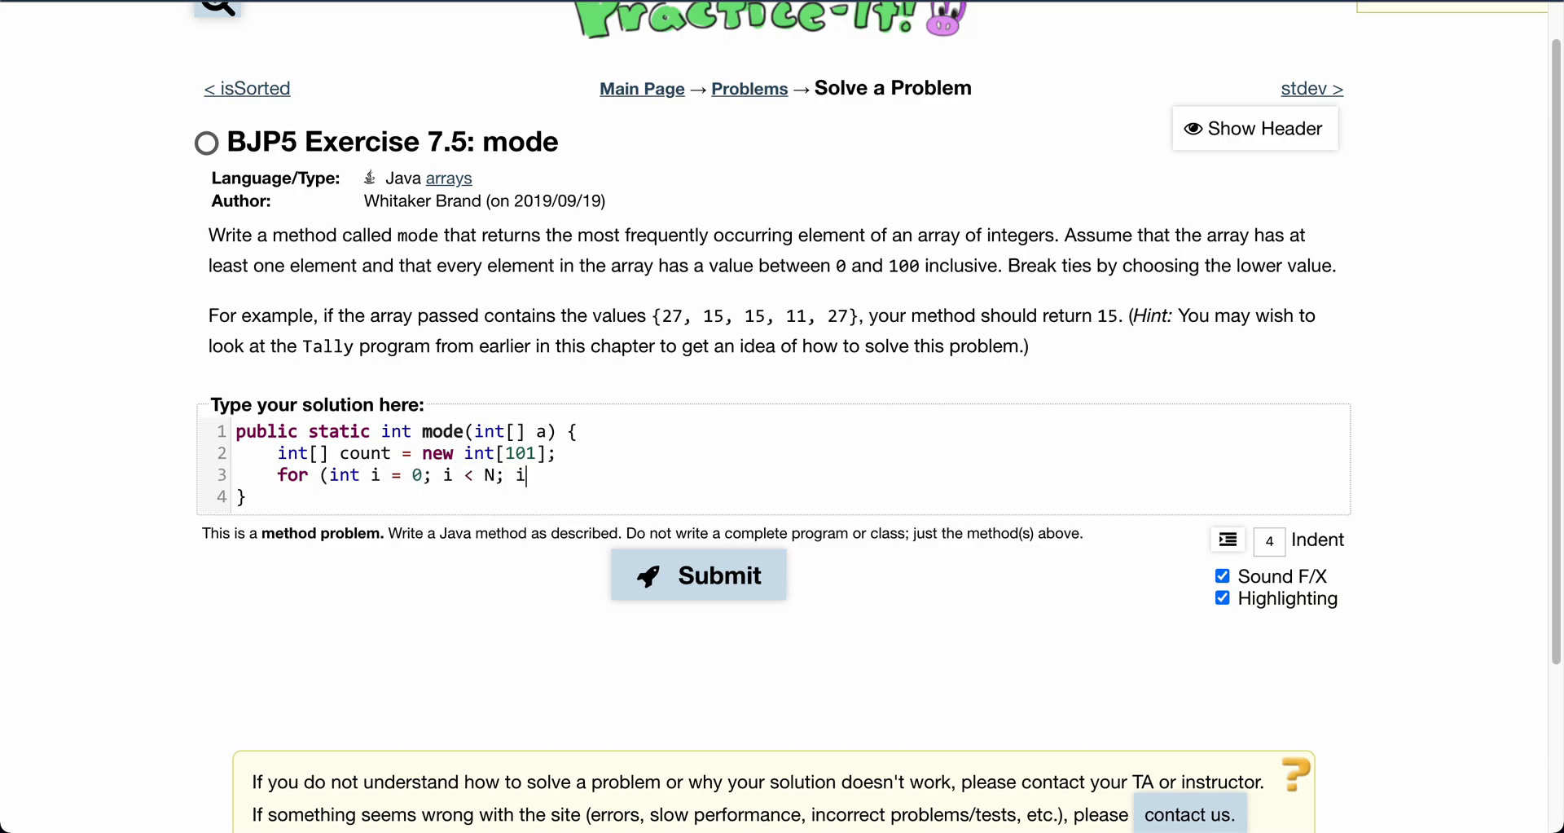
key("Backspace")
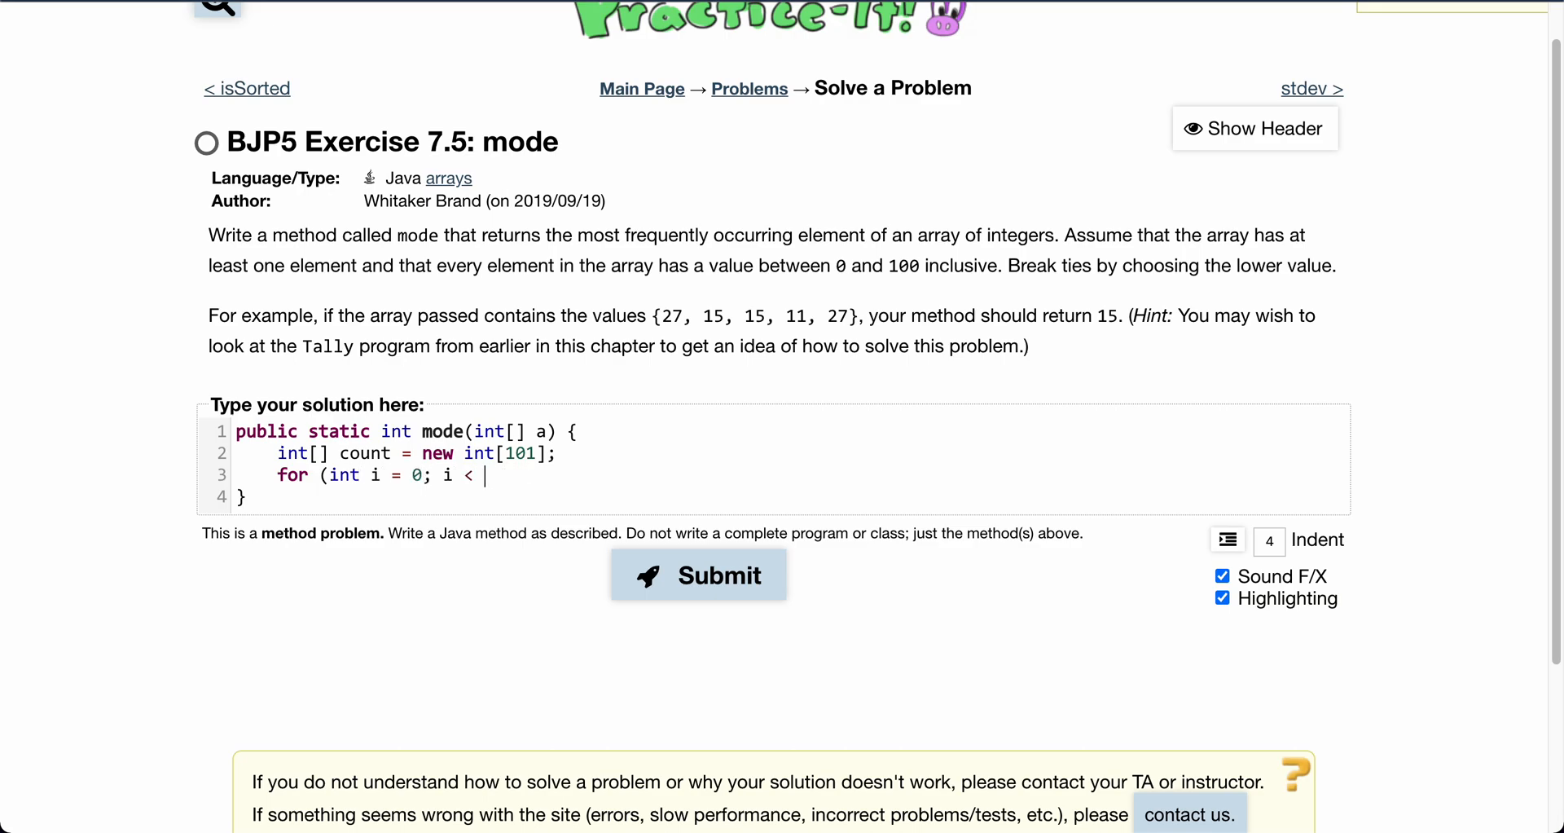
type("a.length;")
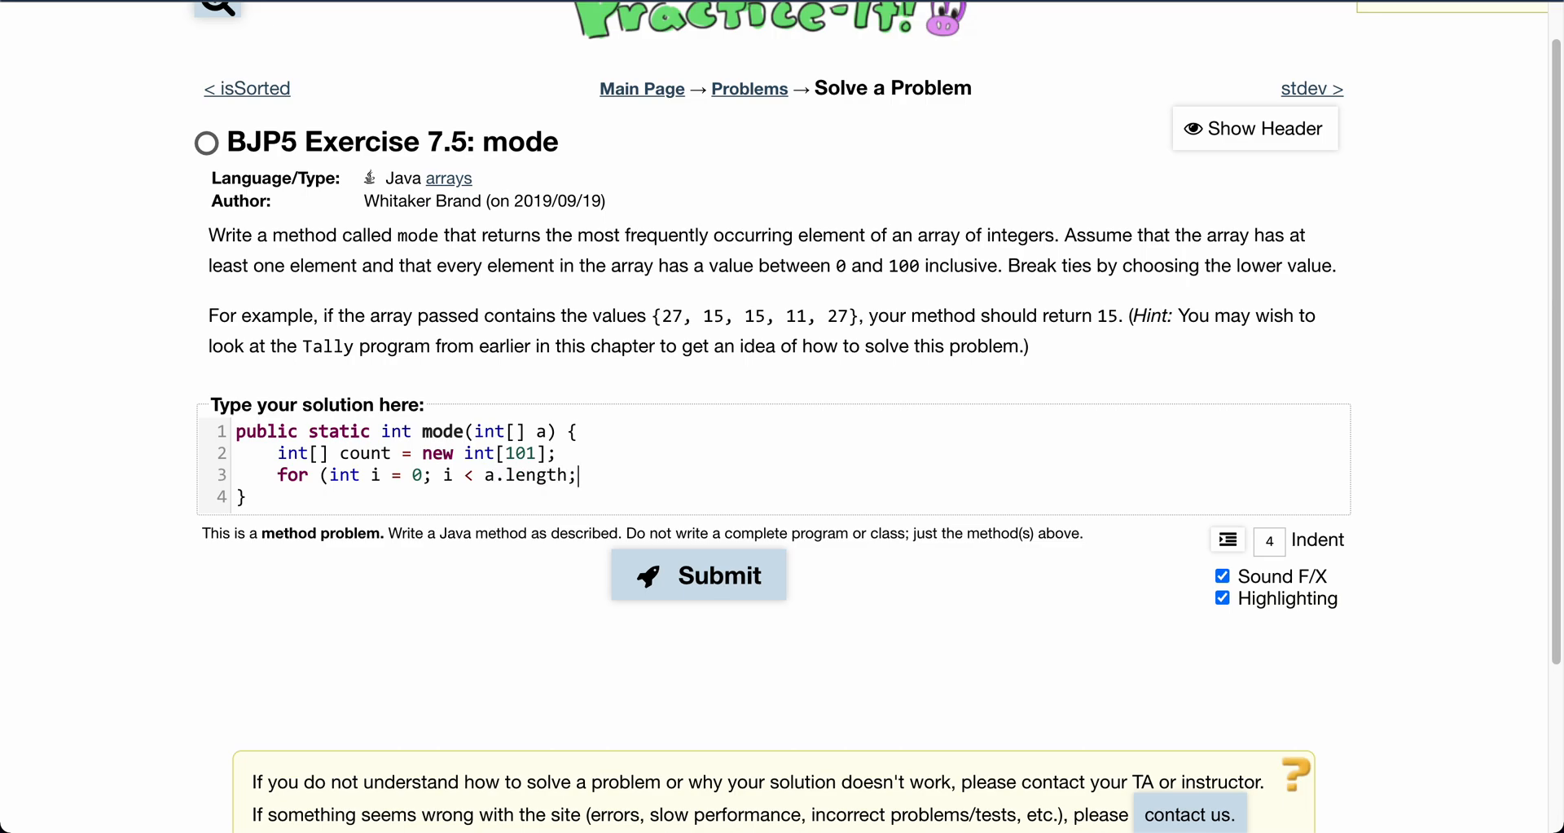
Finish the loop with 'i++) {', body 'count[a[i]]++;', and its closing brace
type("i++) {")
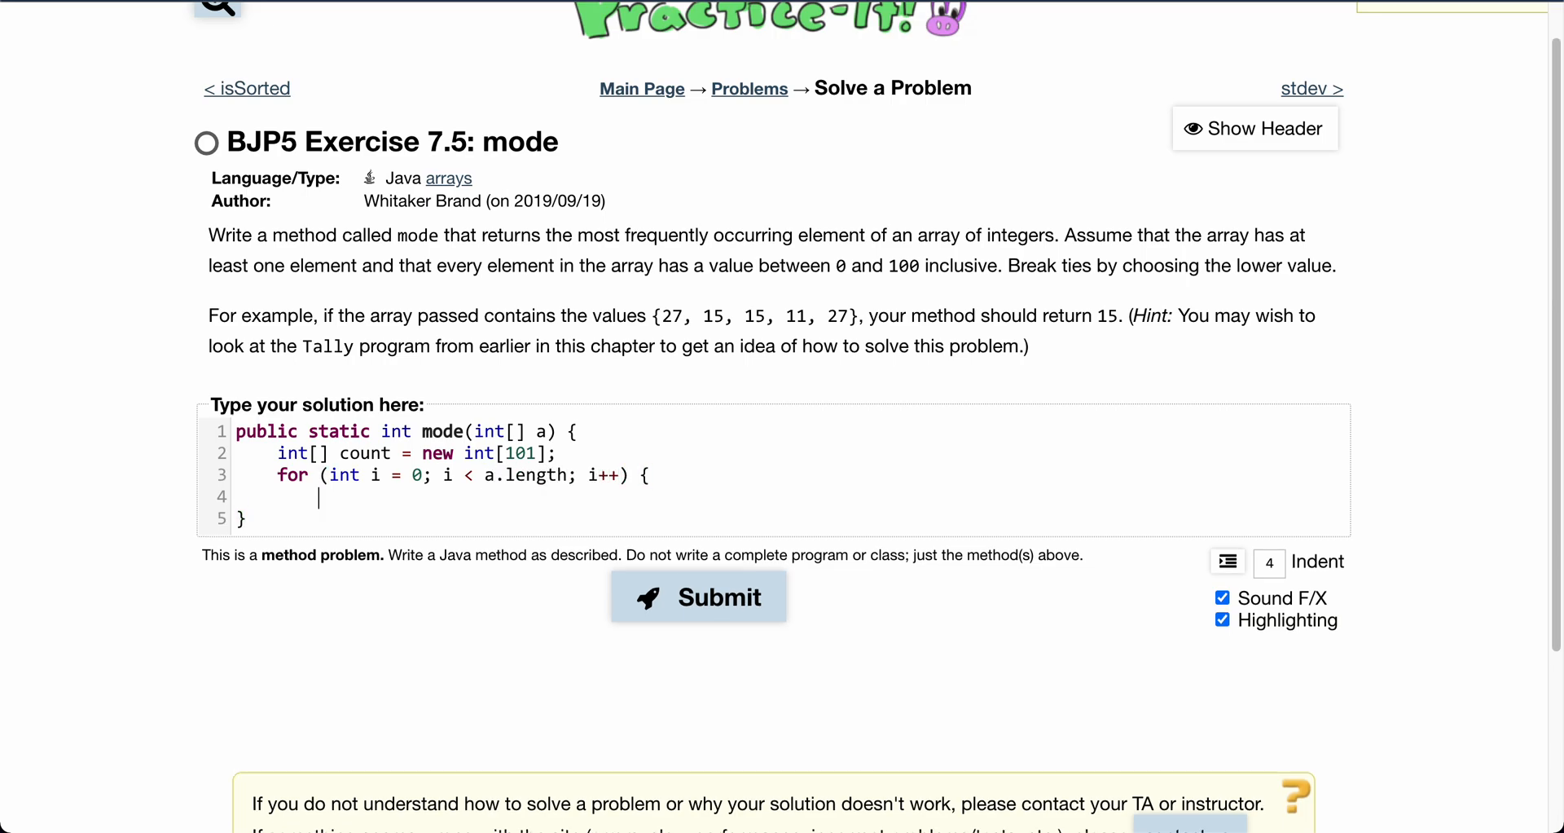
type("count[")
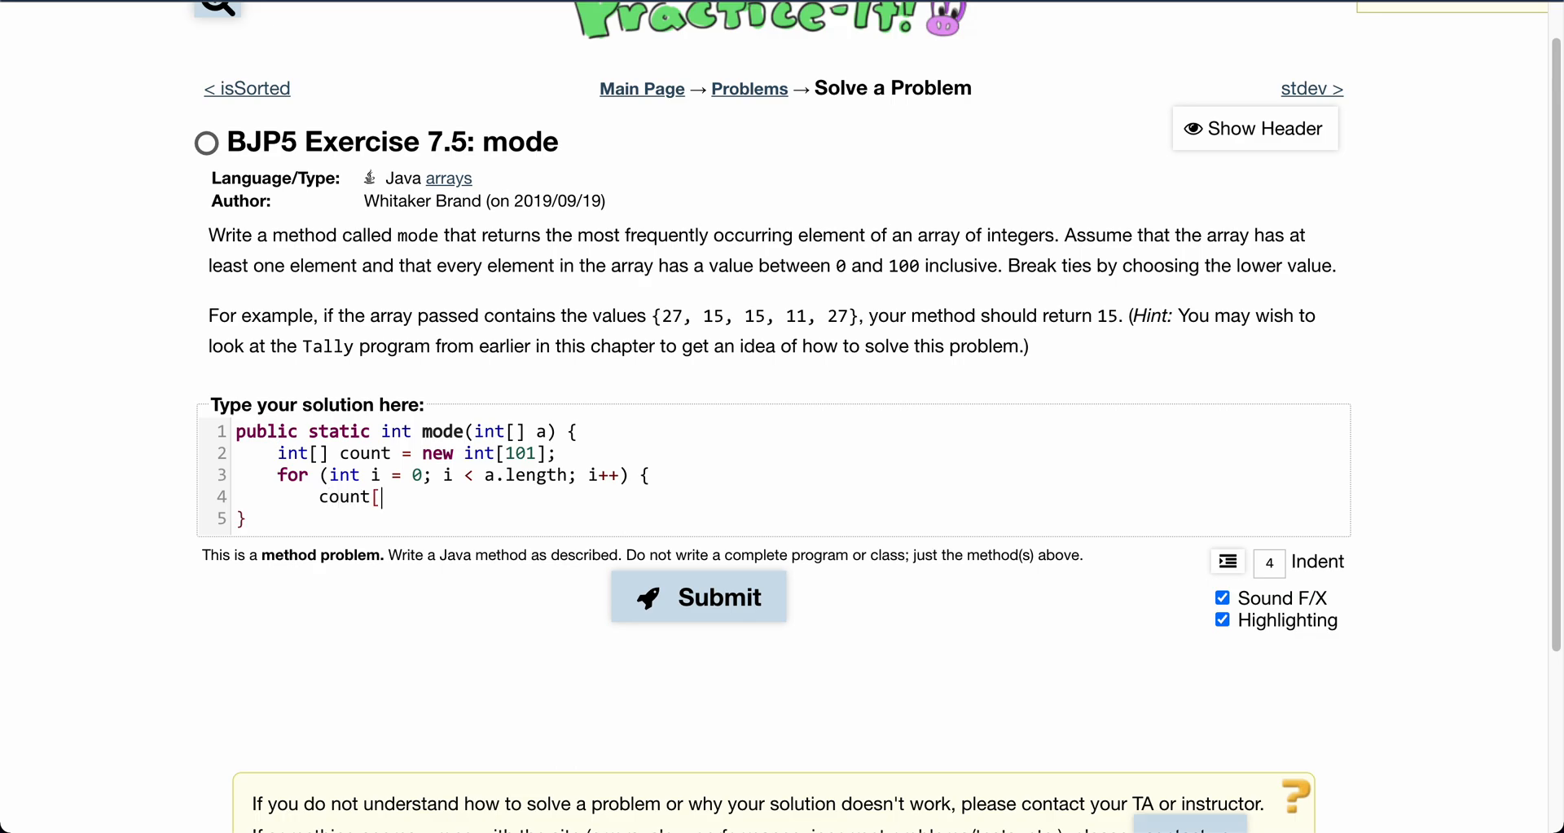
type("a[i")
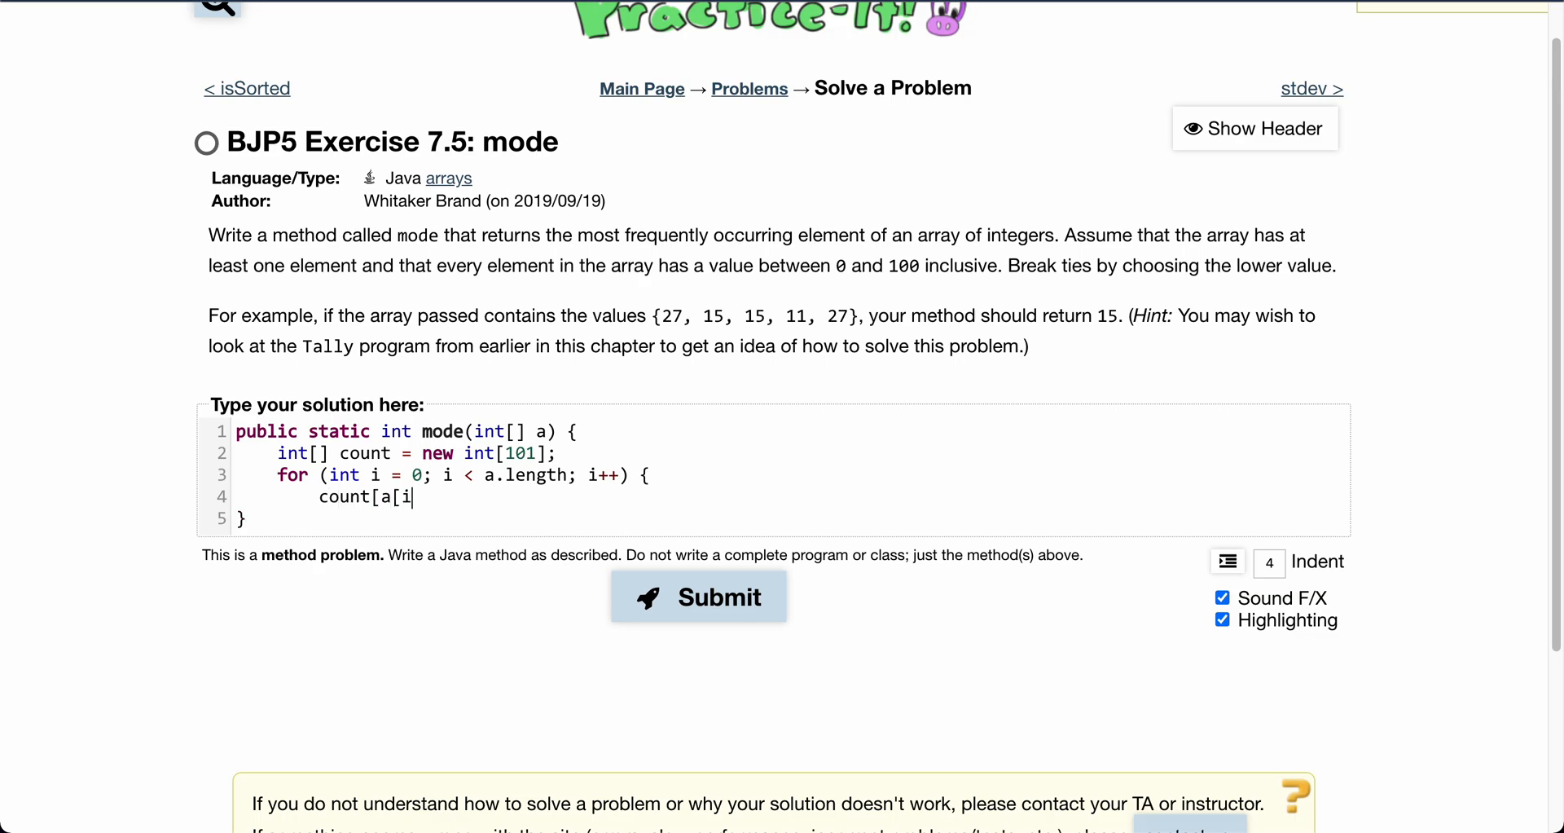
type("]")
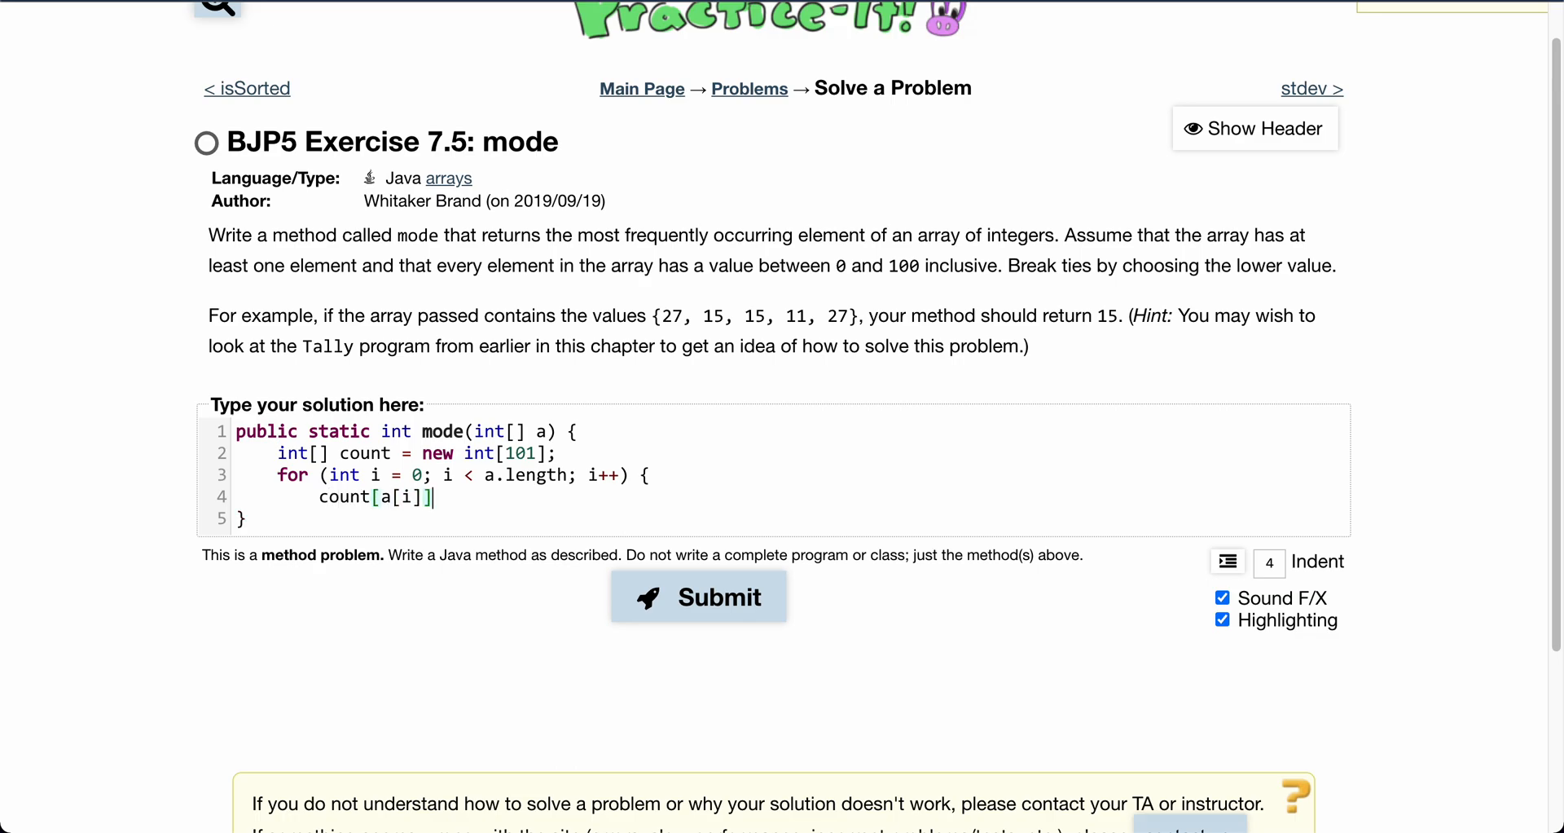
type("++;")
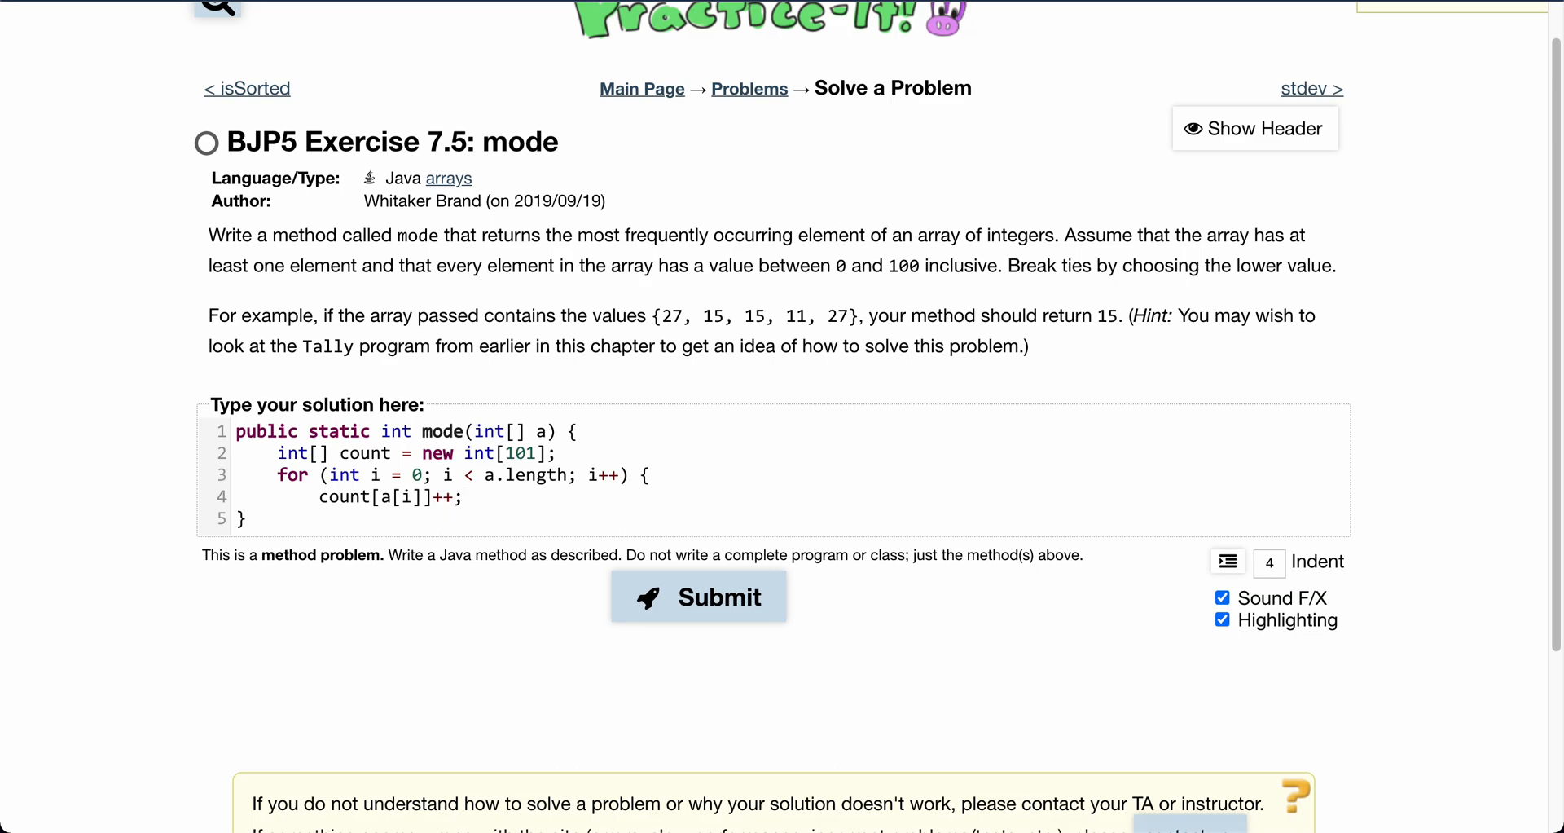
type("}")
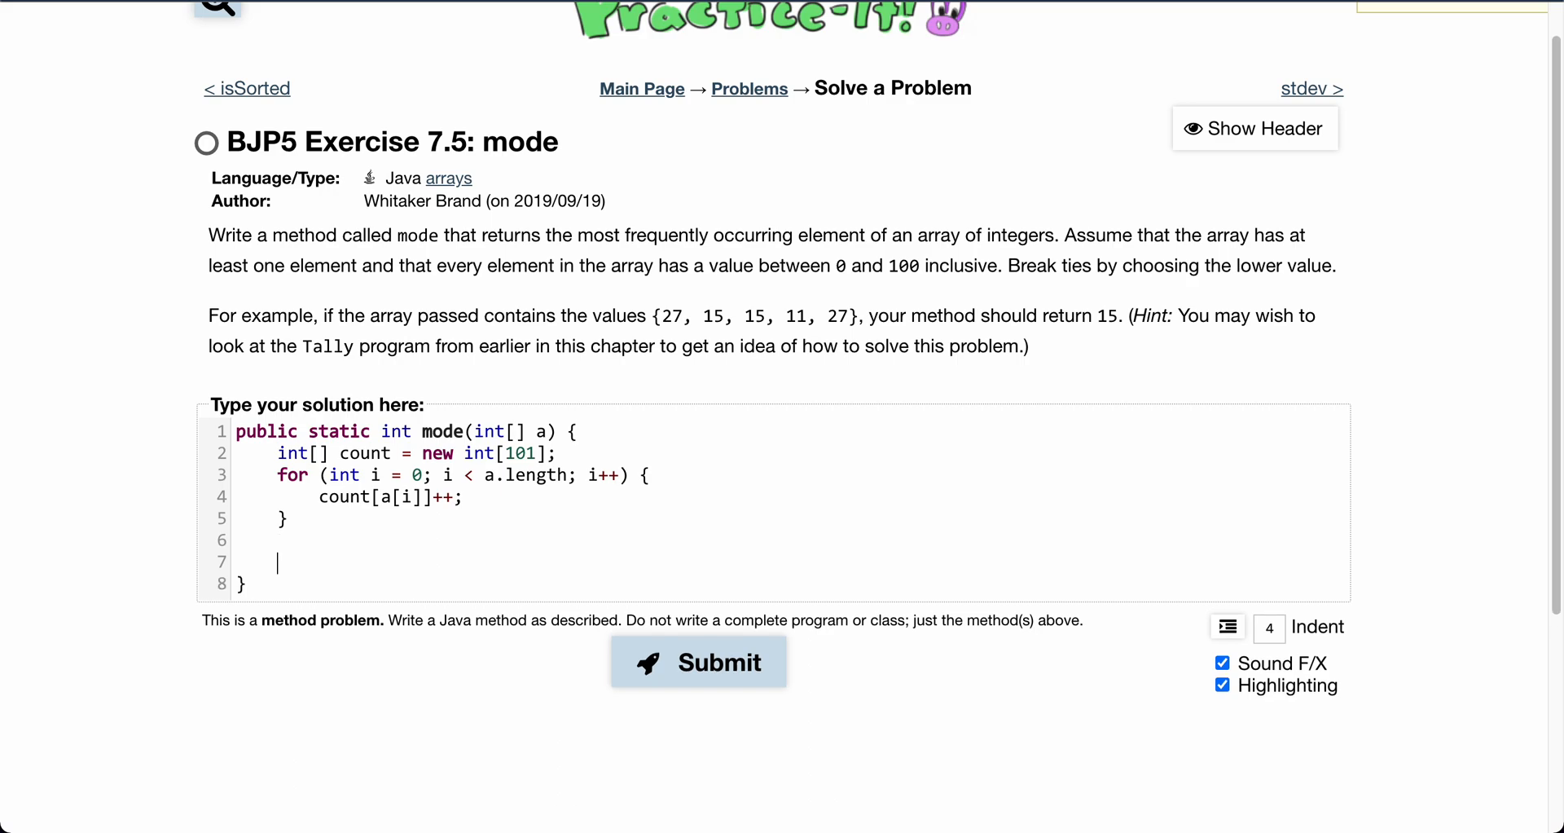
Declare 'int num = -1;' and 'int cnt = 0;' after the tally loop
type("int")
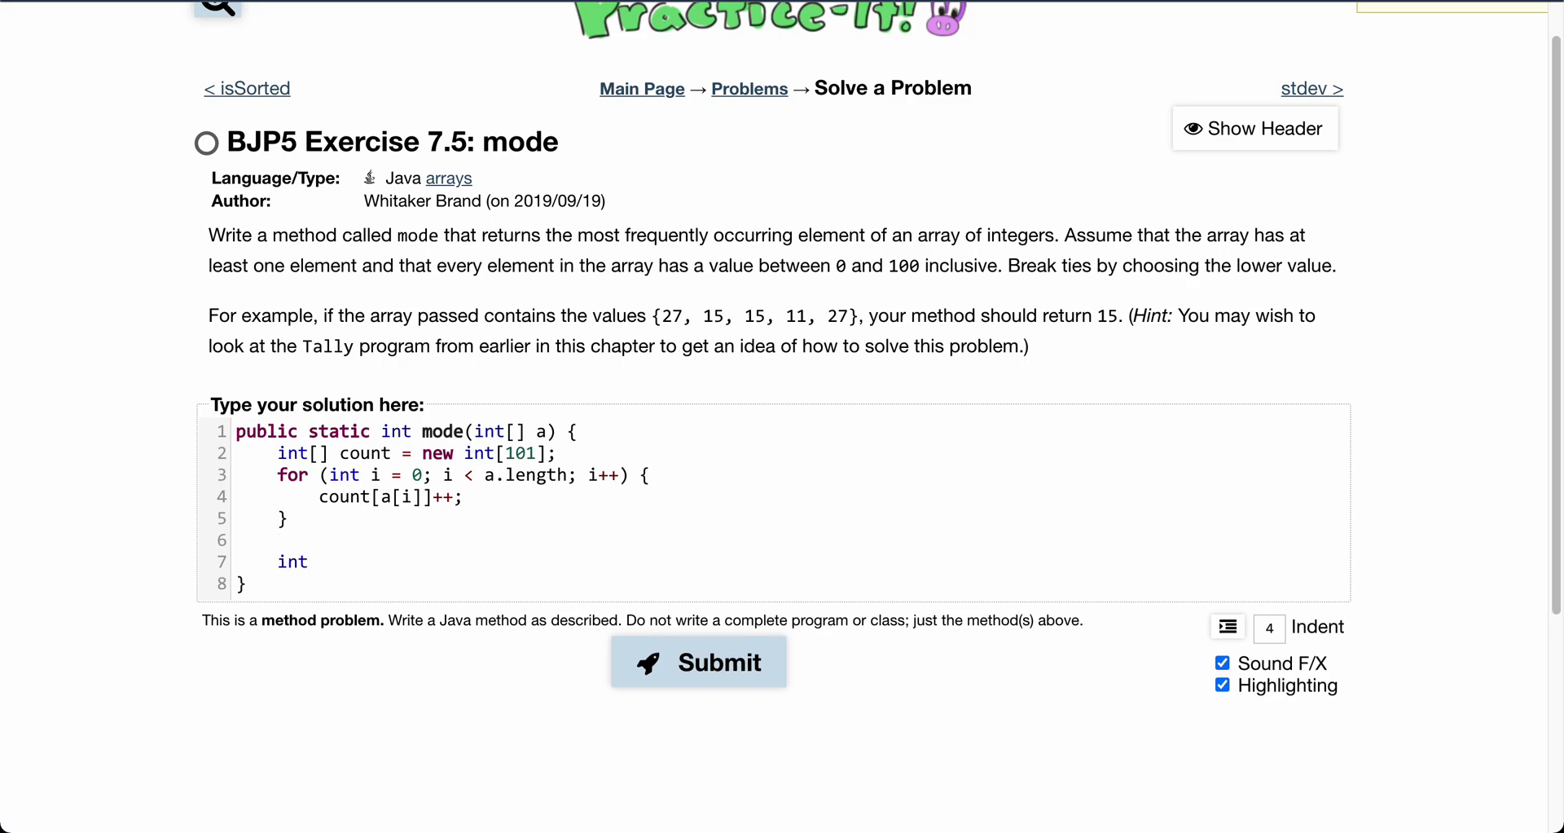
type("num =")
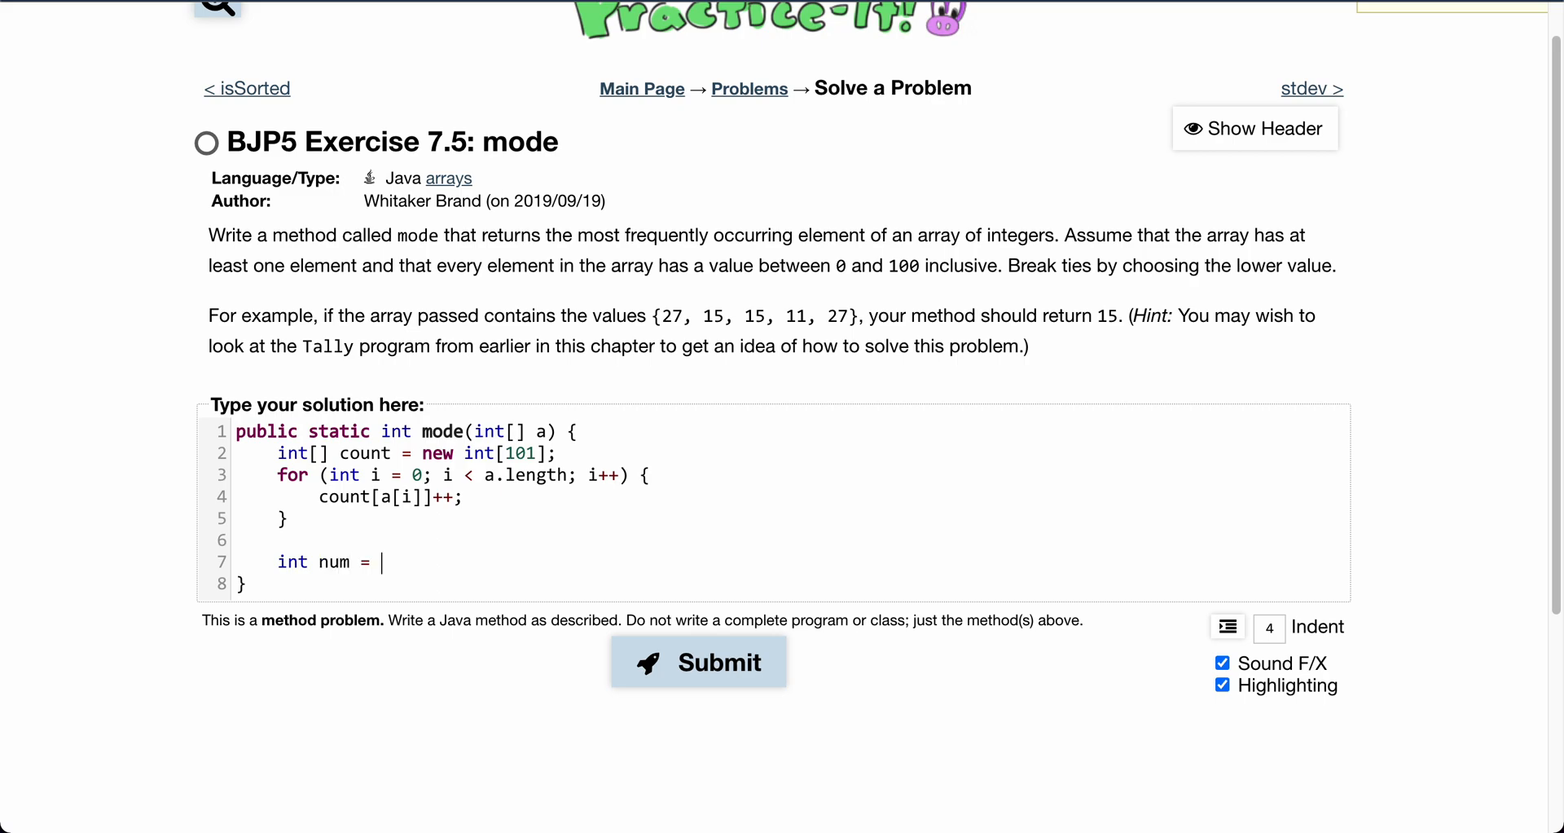
type("-1;")
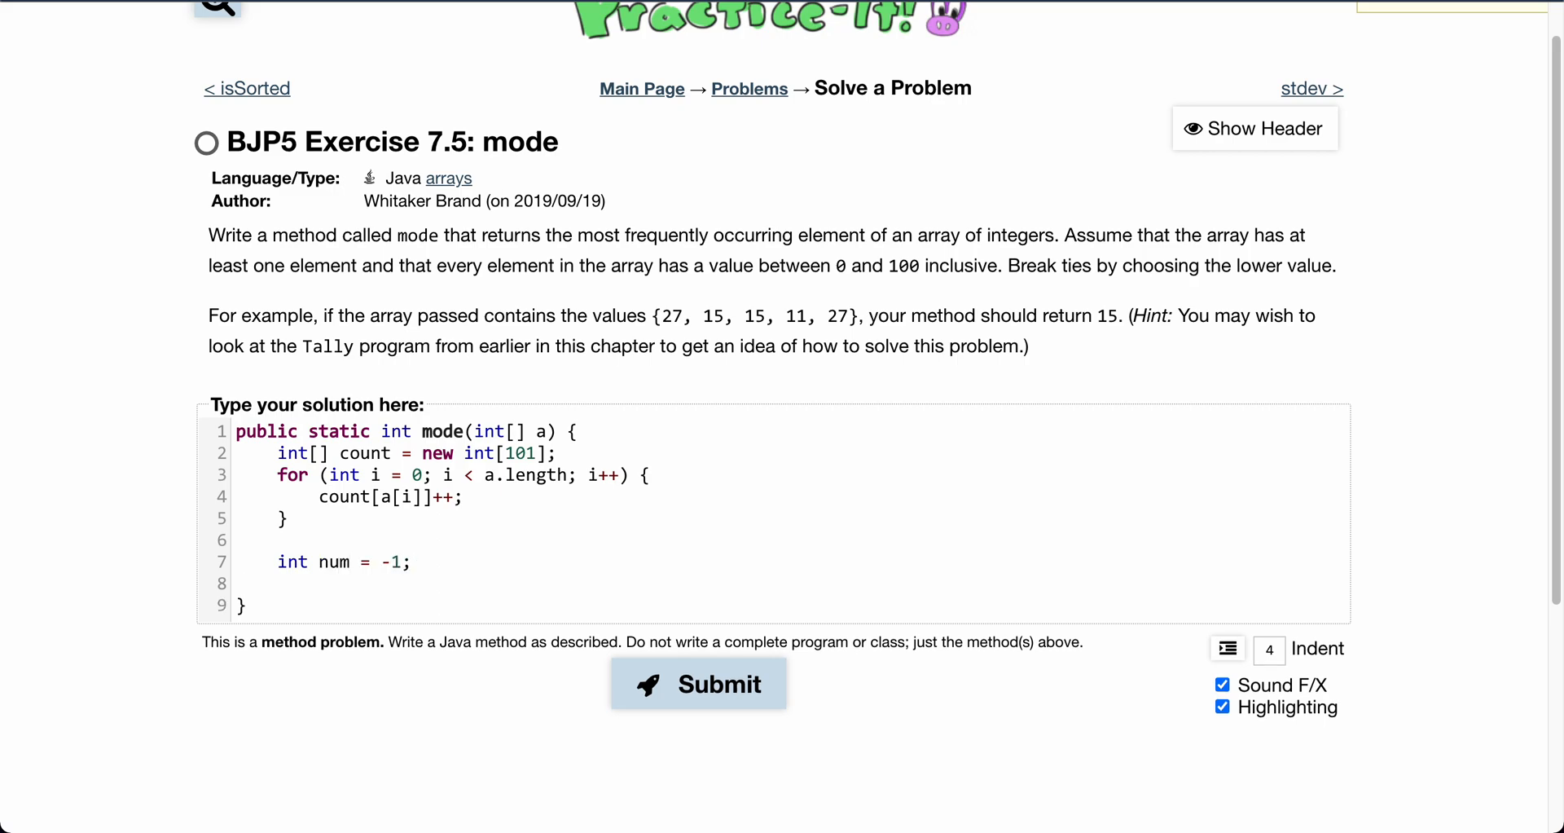
type("int")
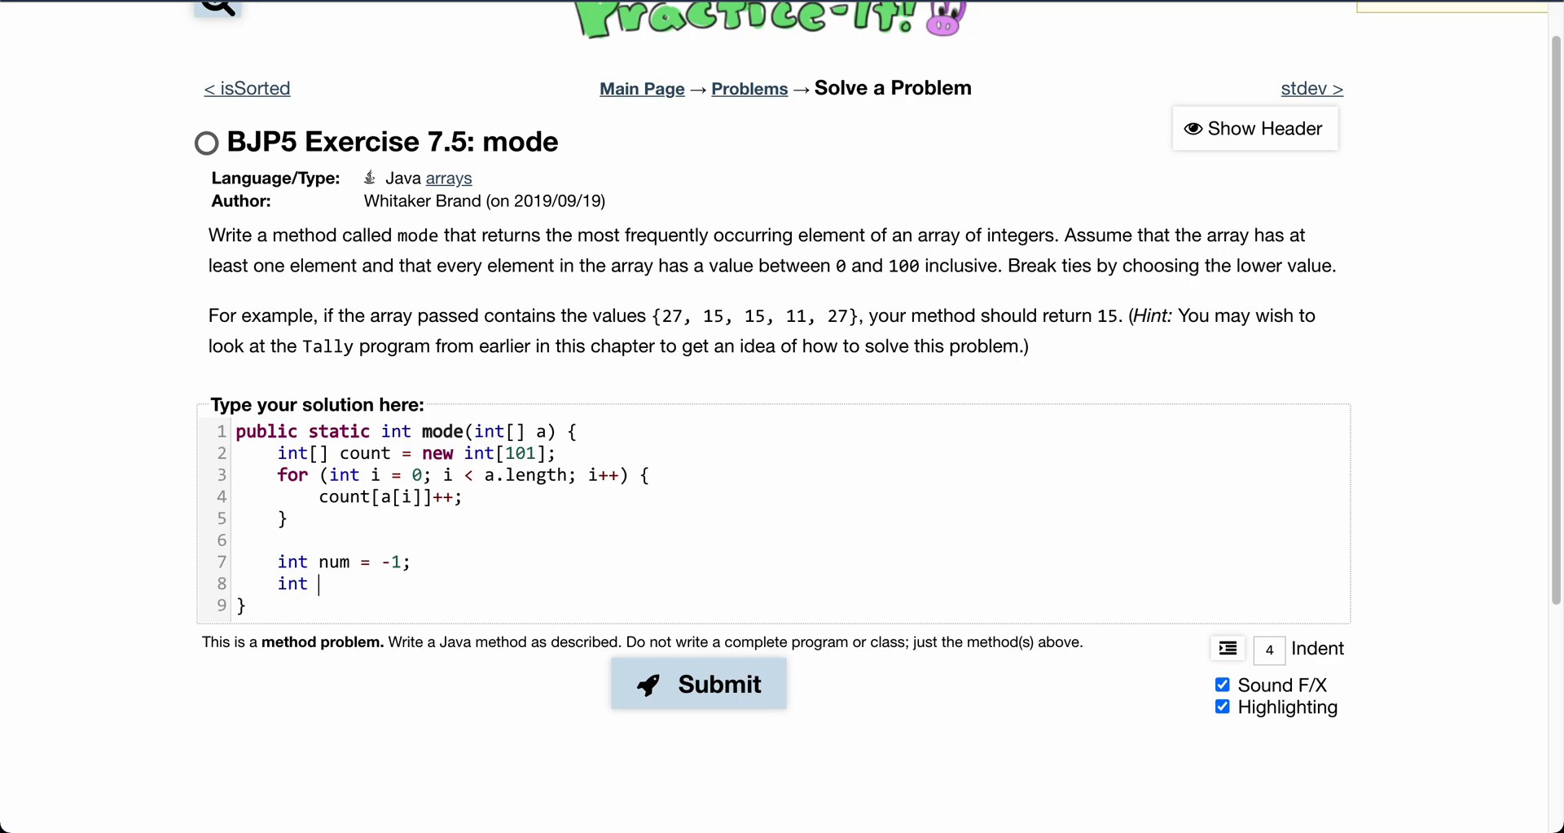
type("cnt =")
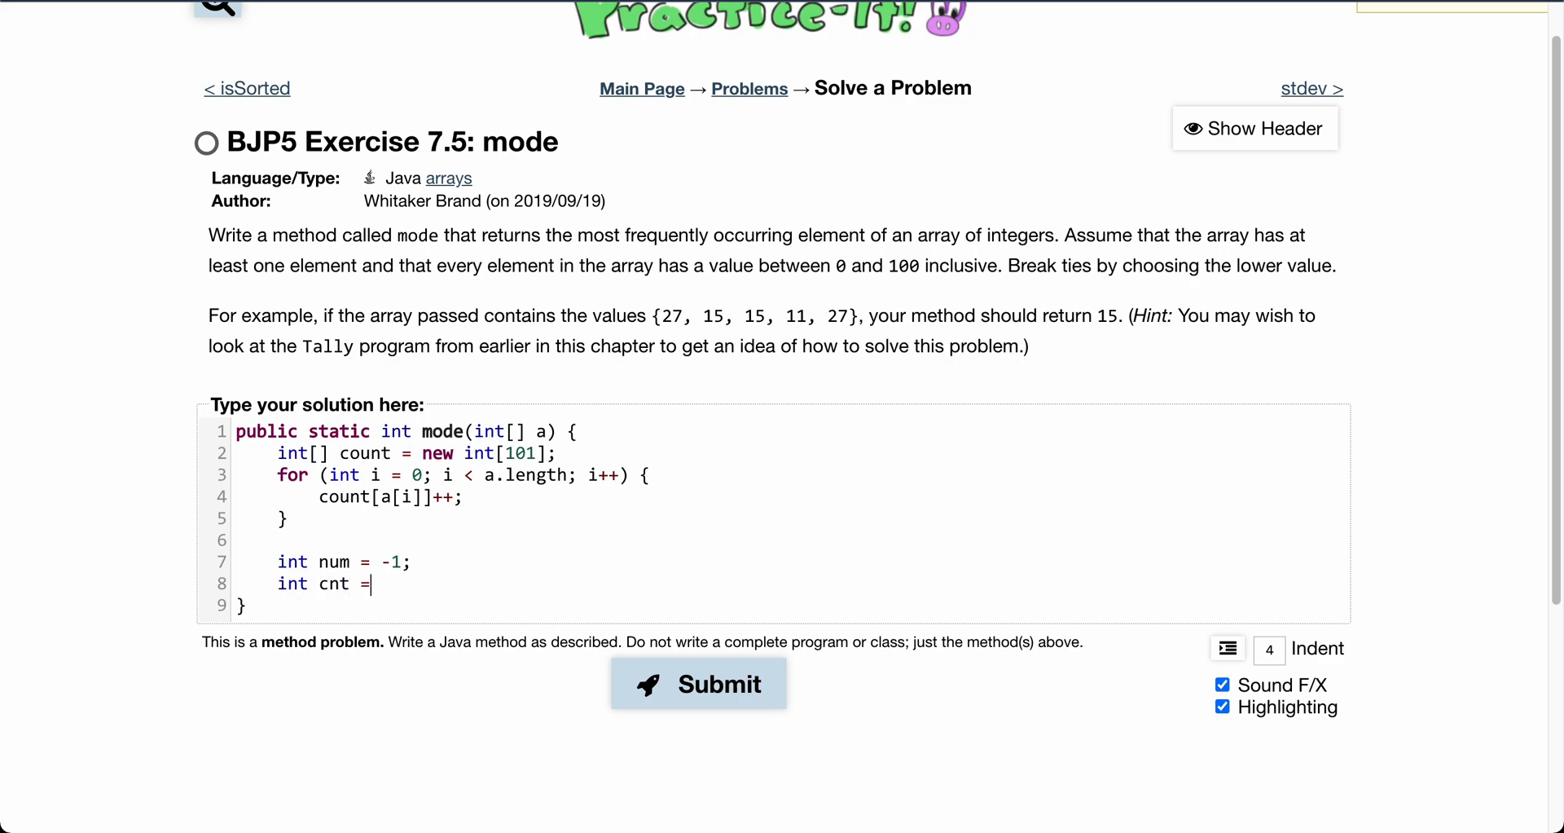
type("0;")
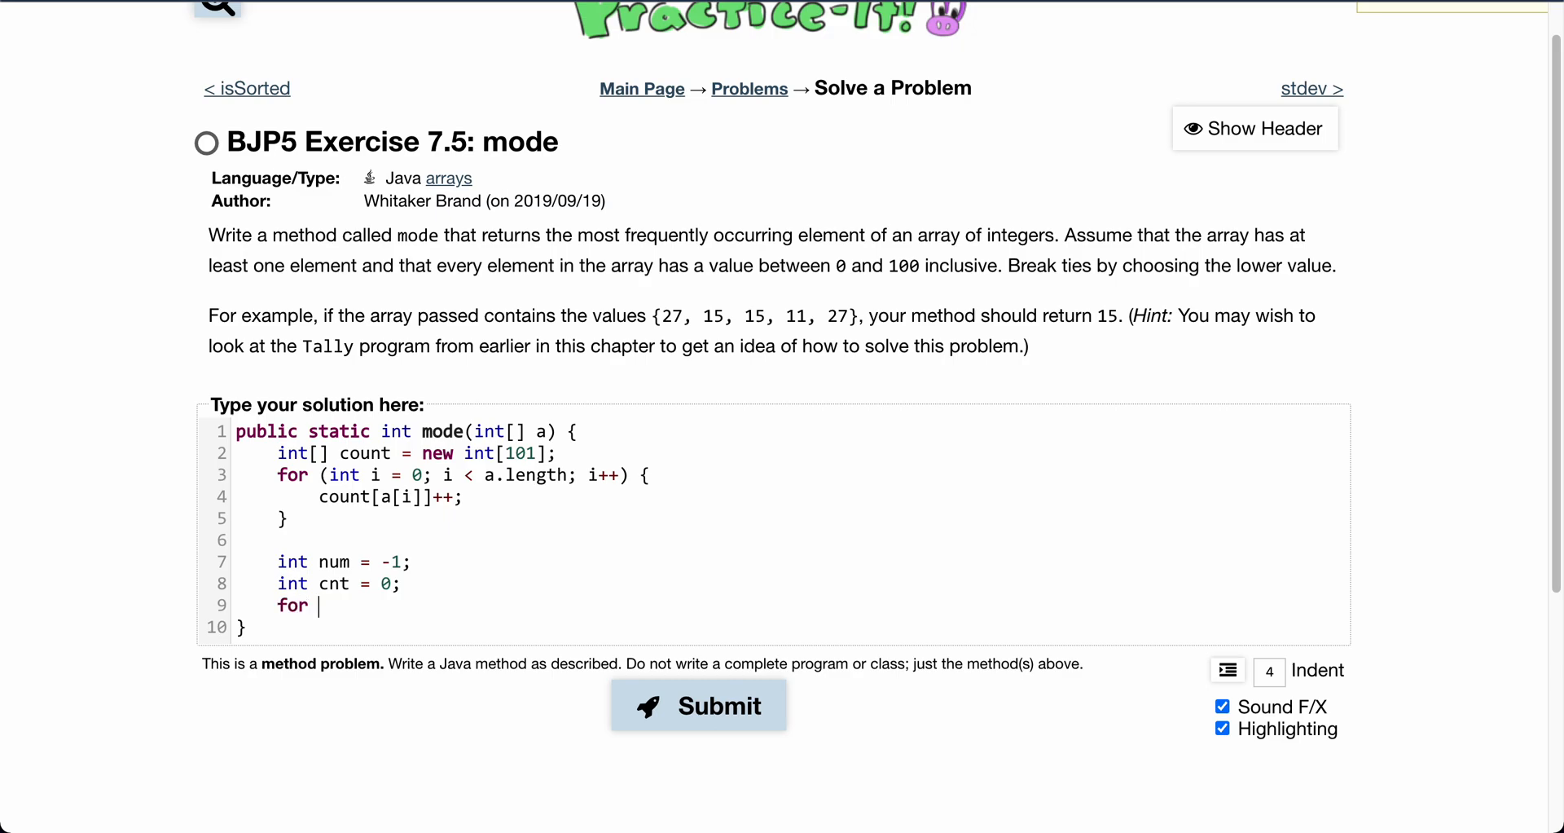
Write the second loop header 'for (int i = 0; i < 101; i++)'
type("(int.")
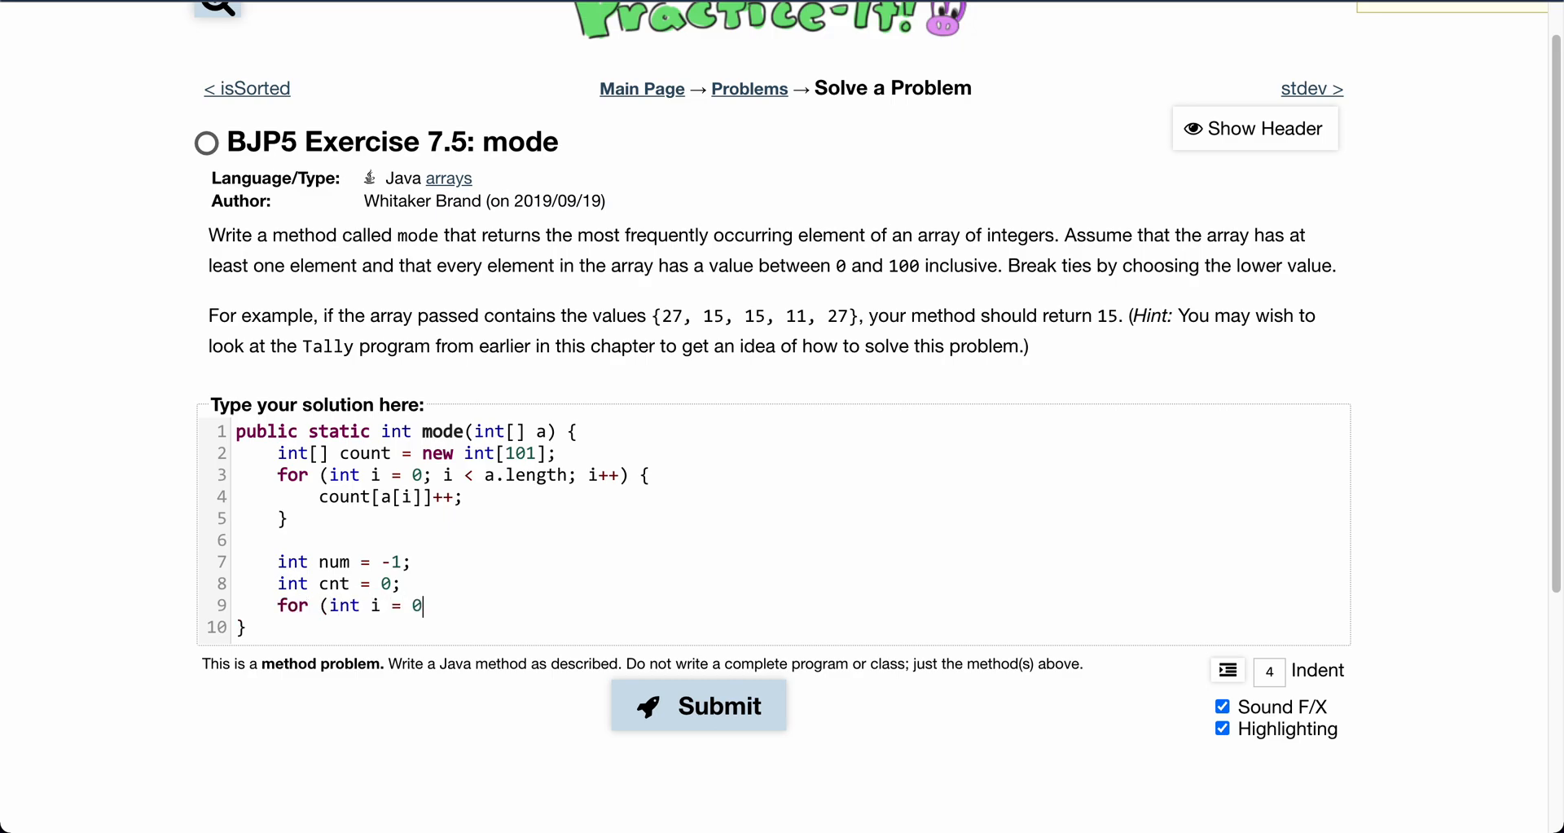
type("; i < 101")
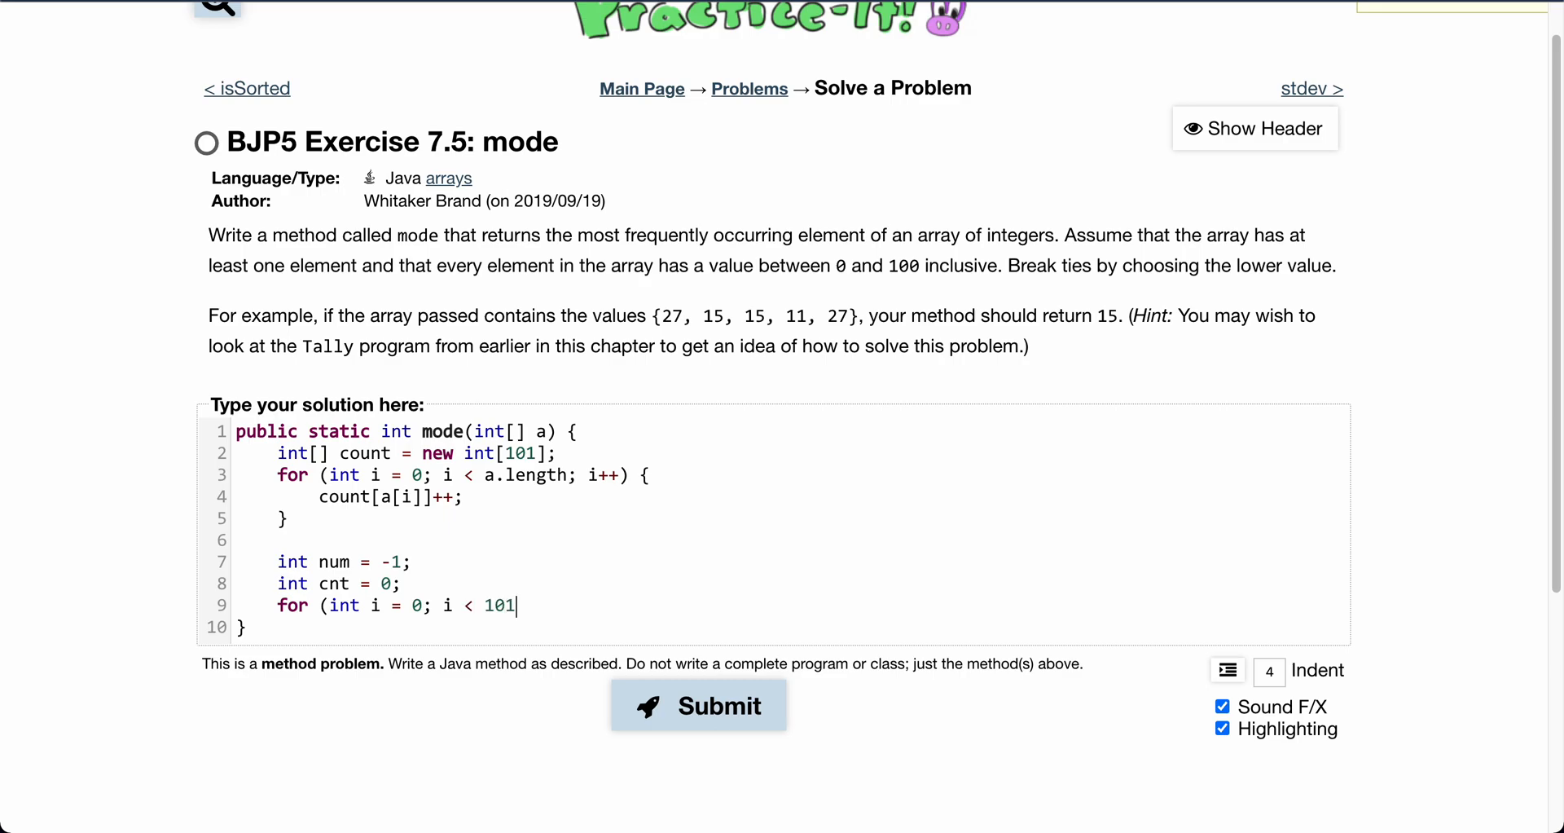
type("; i++)")
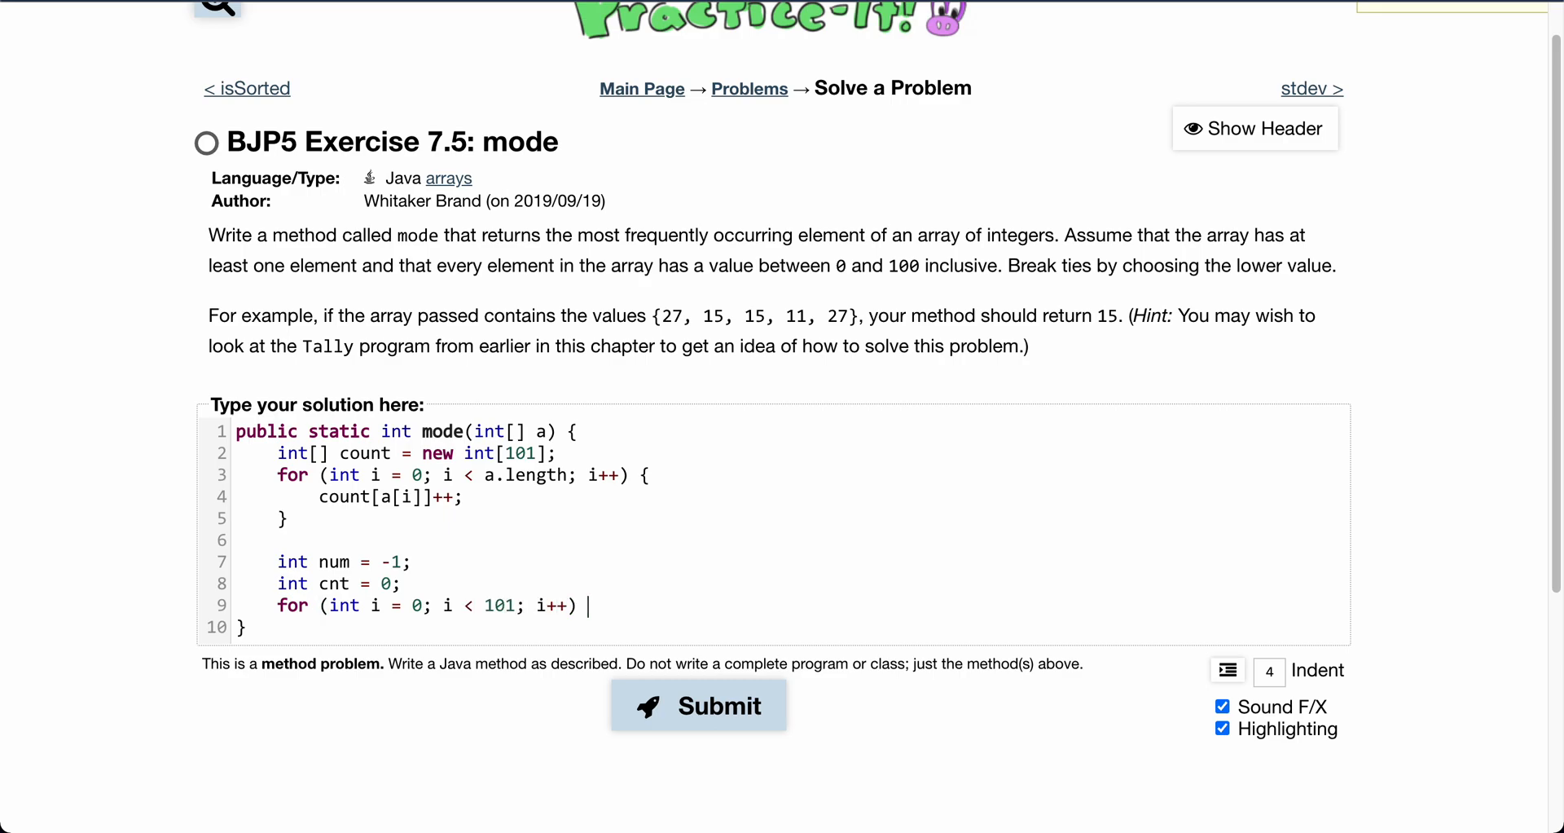
Open the loop body with 'if (count[i] > cnt) {'
type("{")
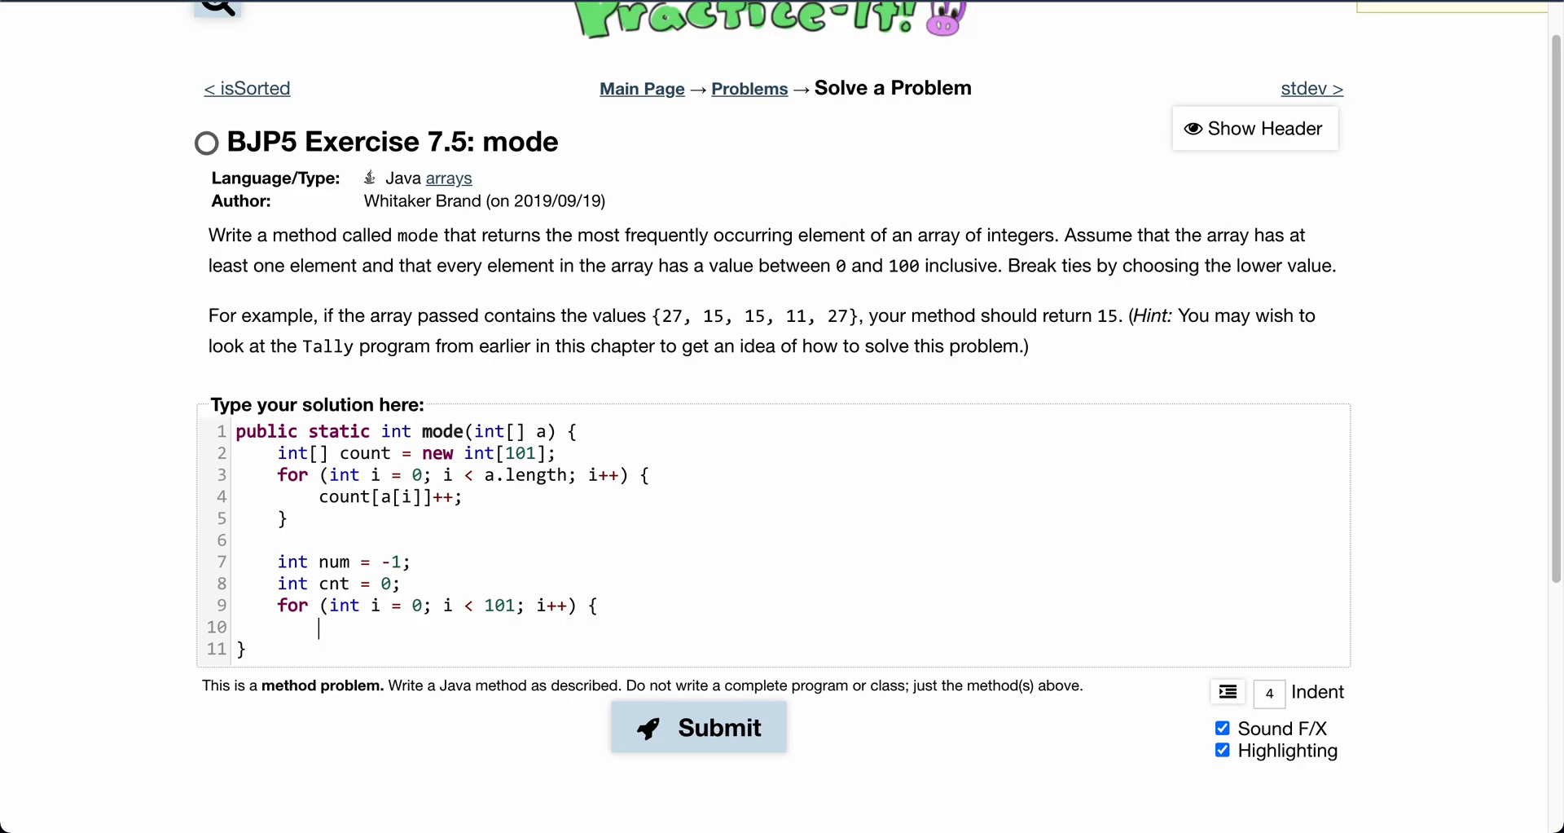
type("if (")
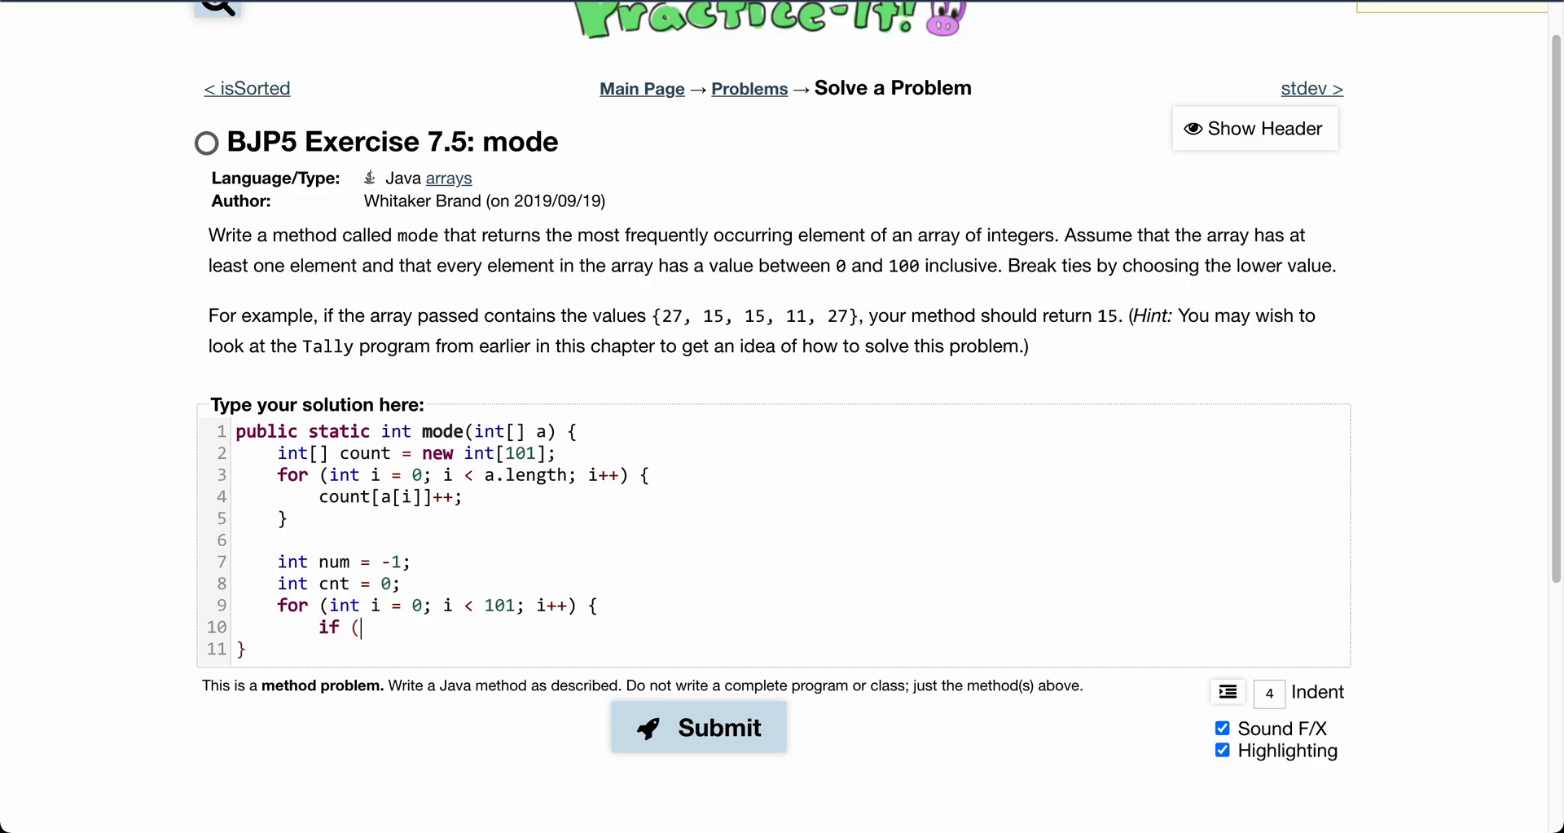
type("count[i]")
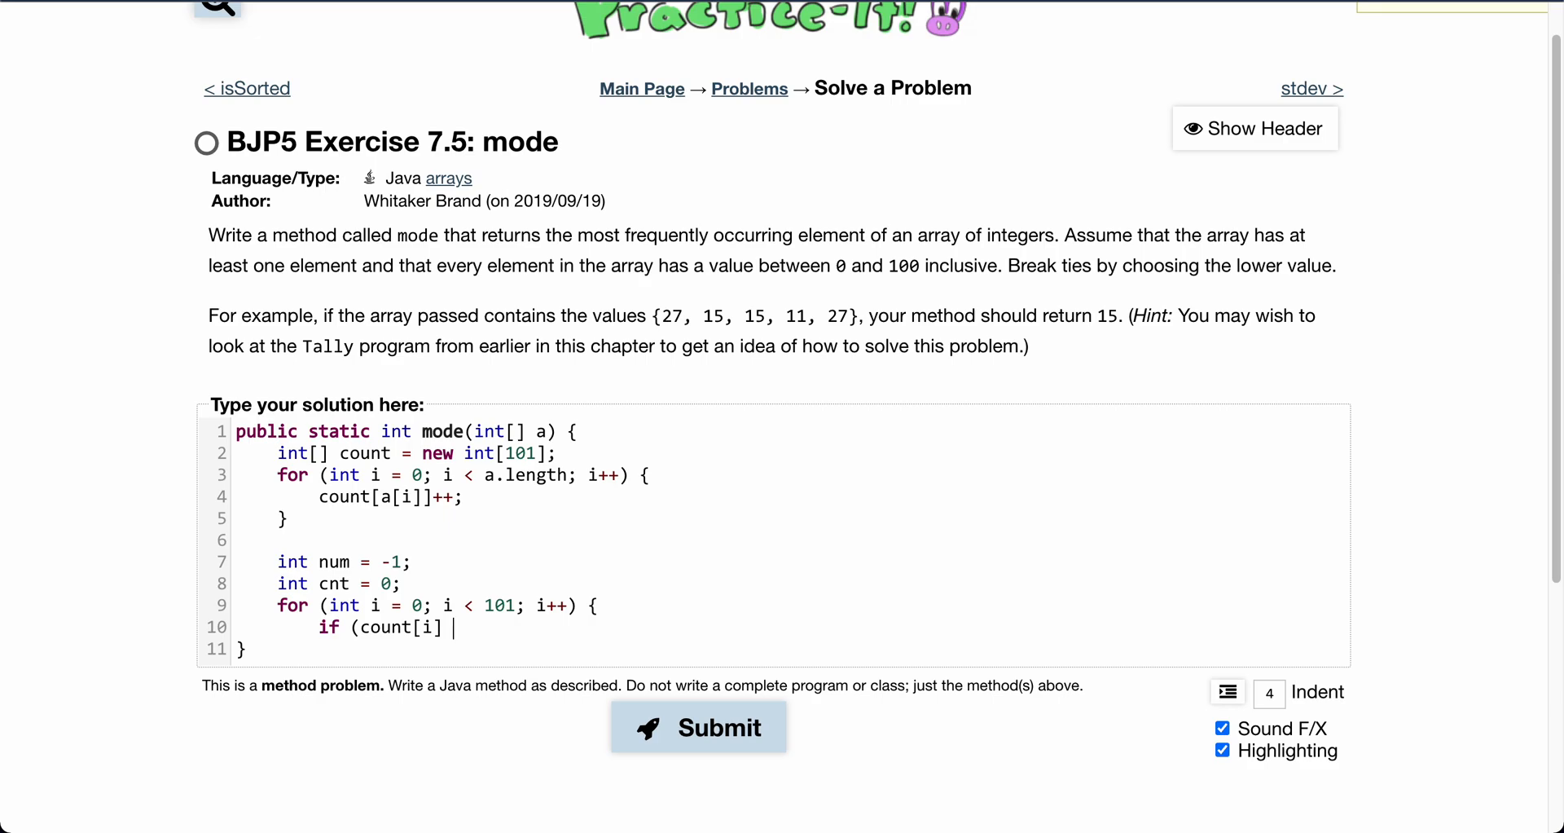
type(">")
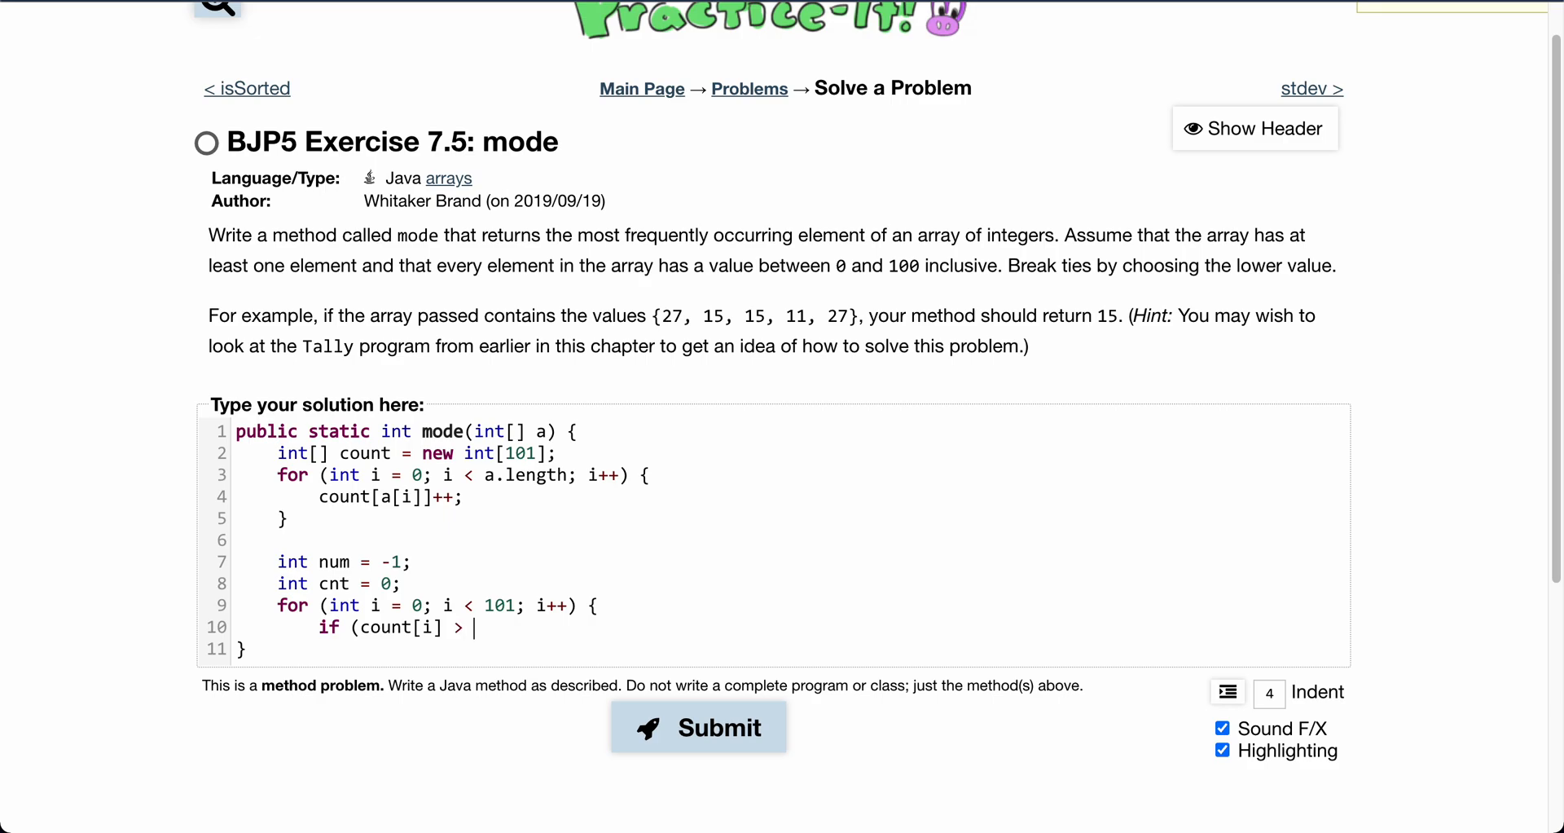
type("cnt)")
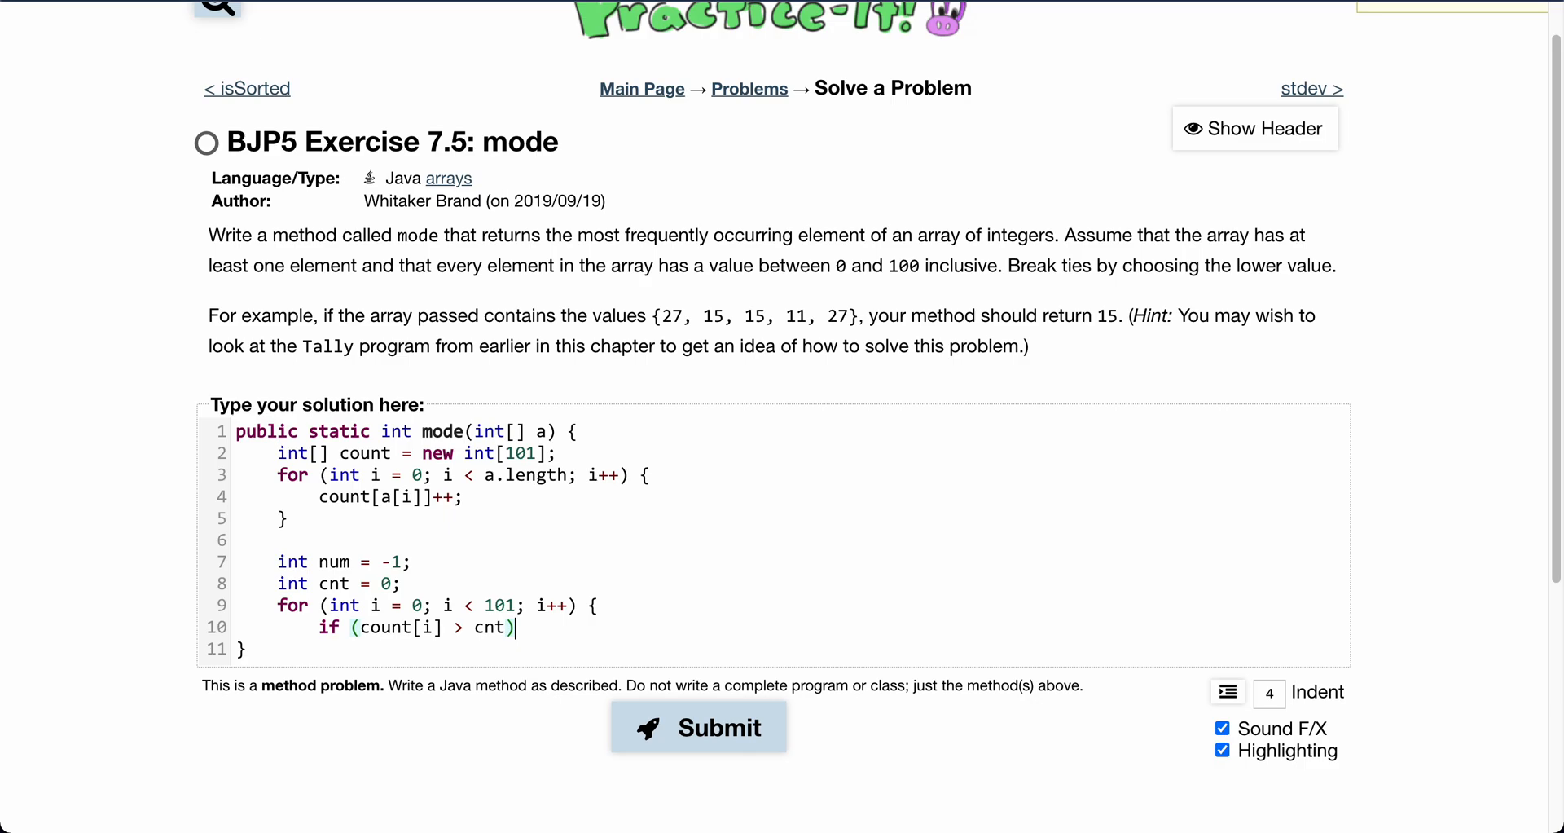
type("{")
type("num = i;")
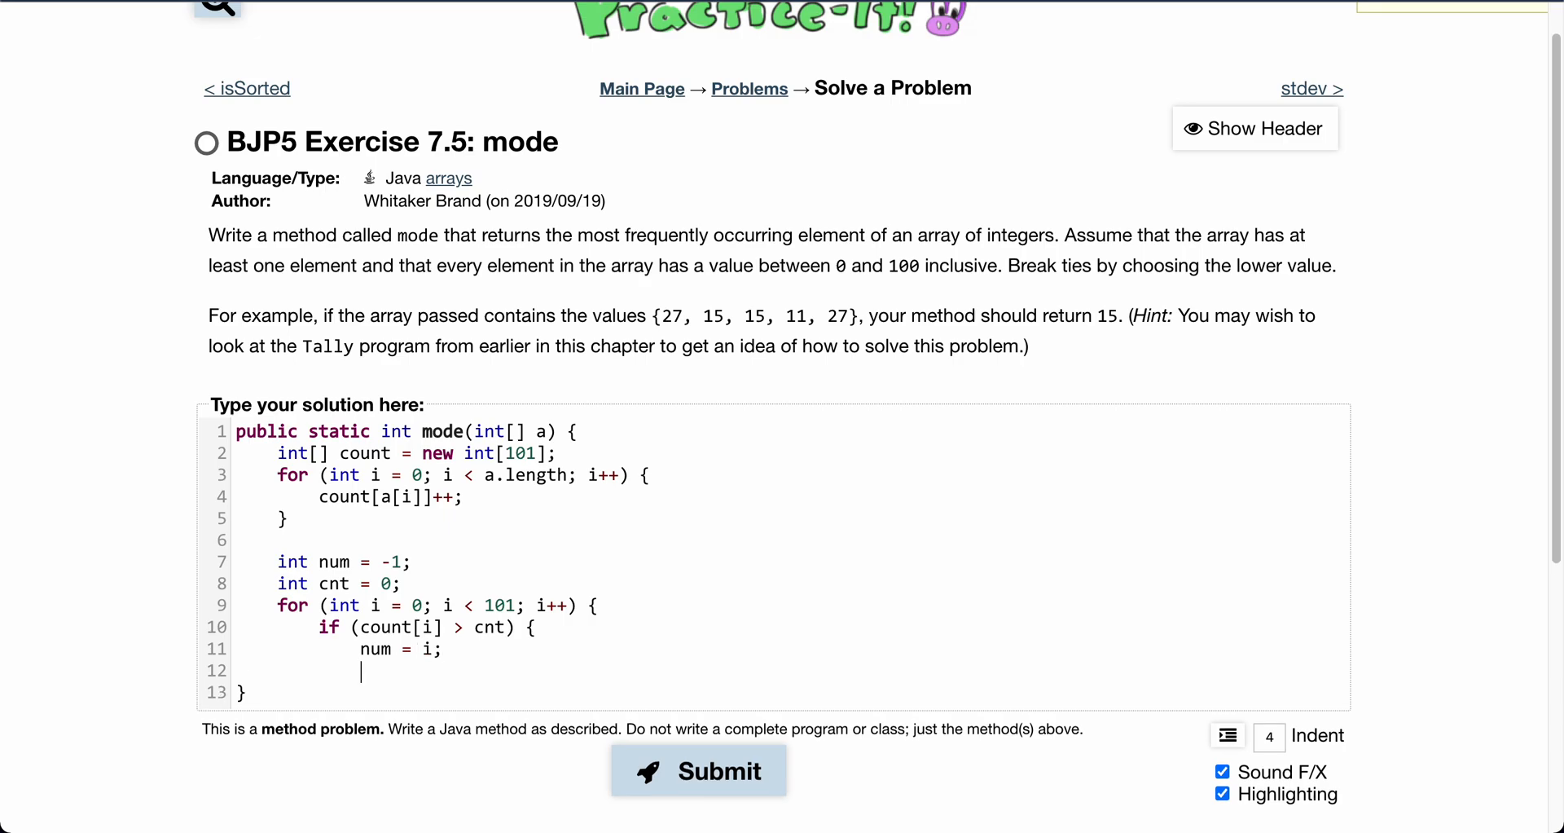
Set 'num = i;' and 'cnt = count[i];' in the if, close it, and start typing 'return'
type("cnt = count")
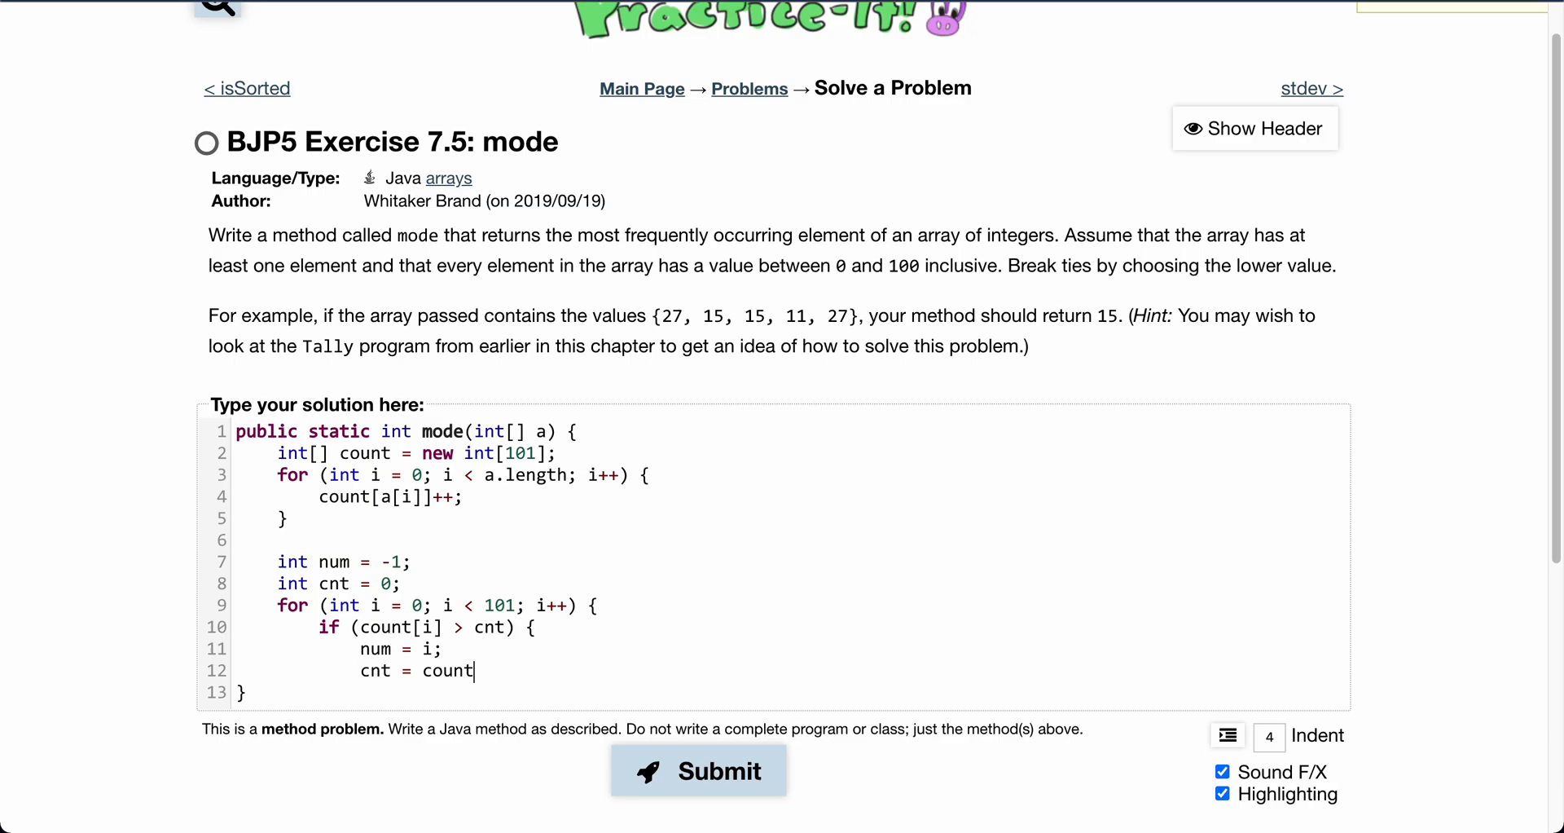
type("[i];")
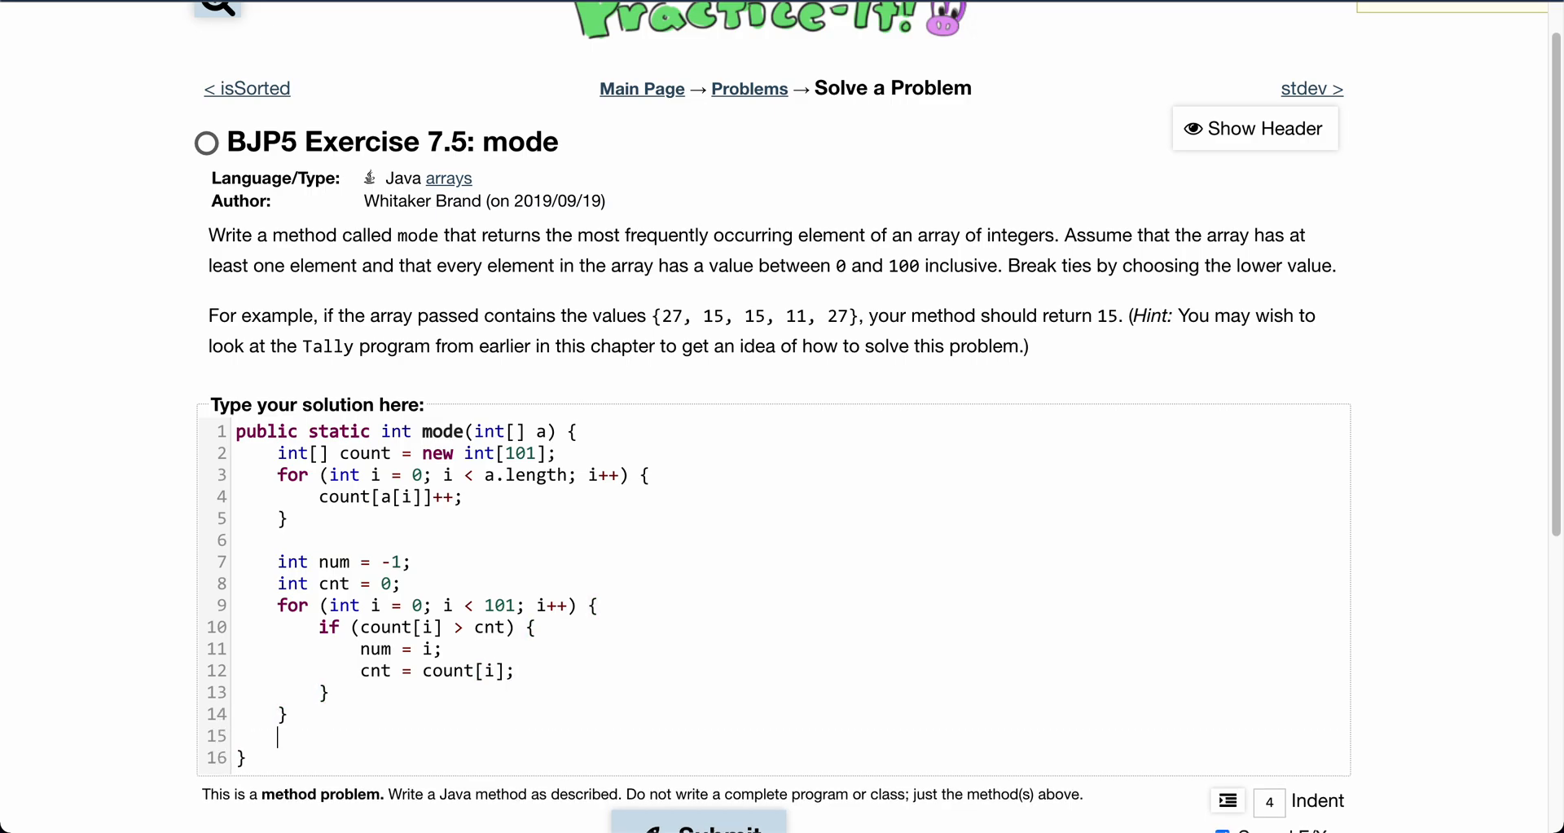
type("retur")
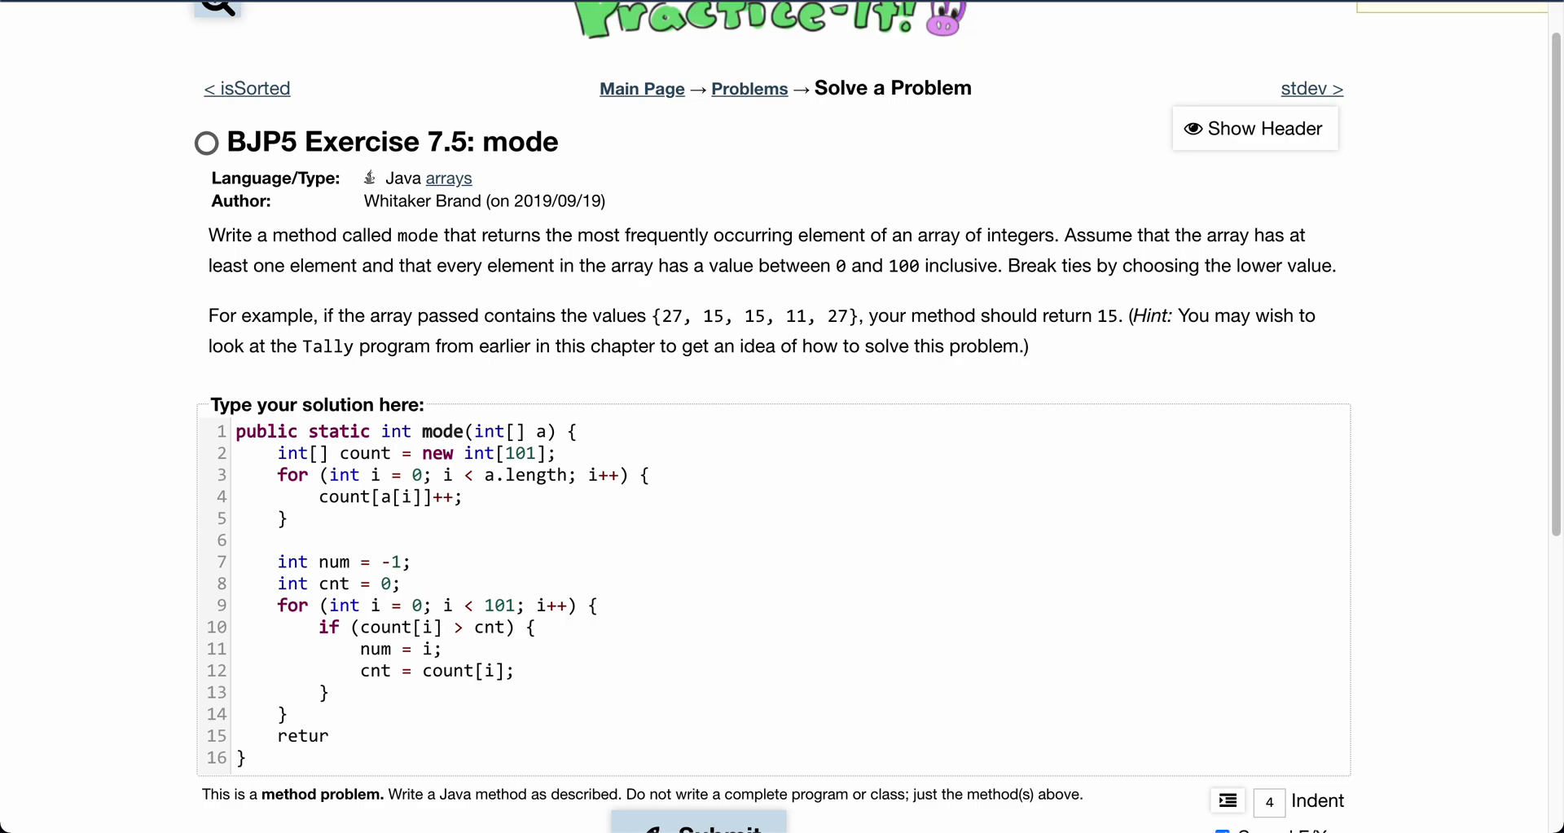